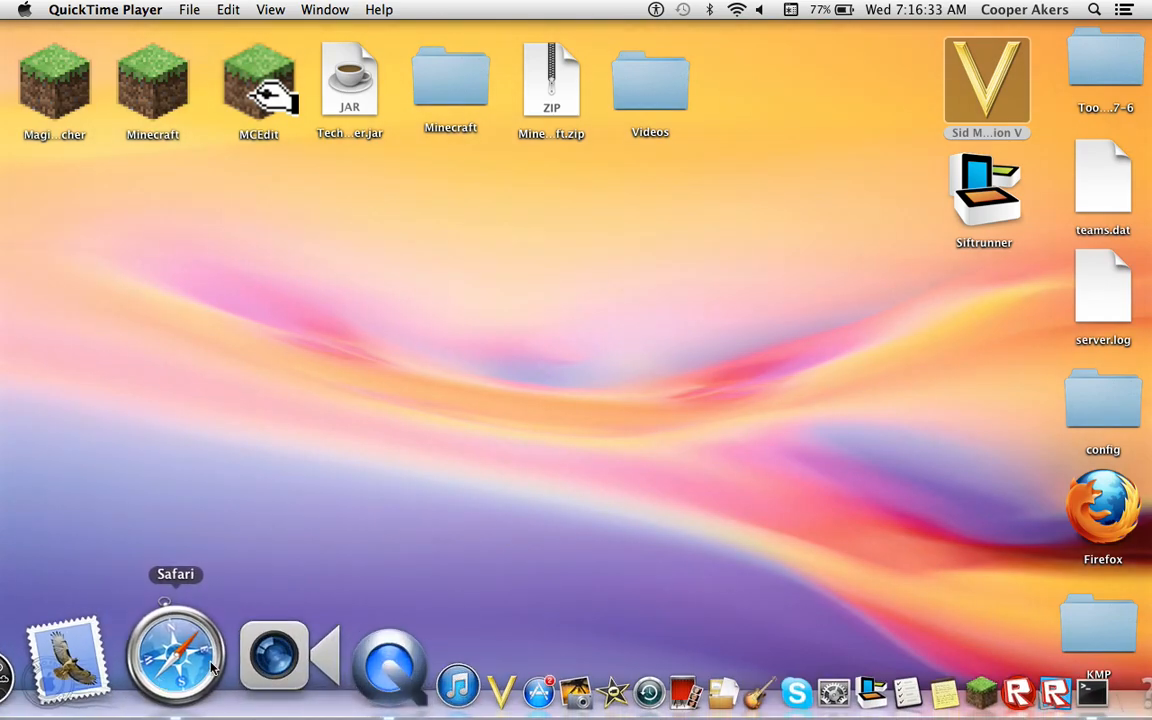
left_click(176, 655)
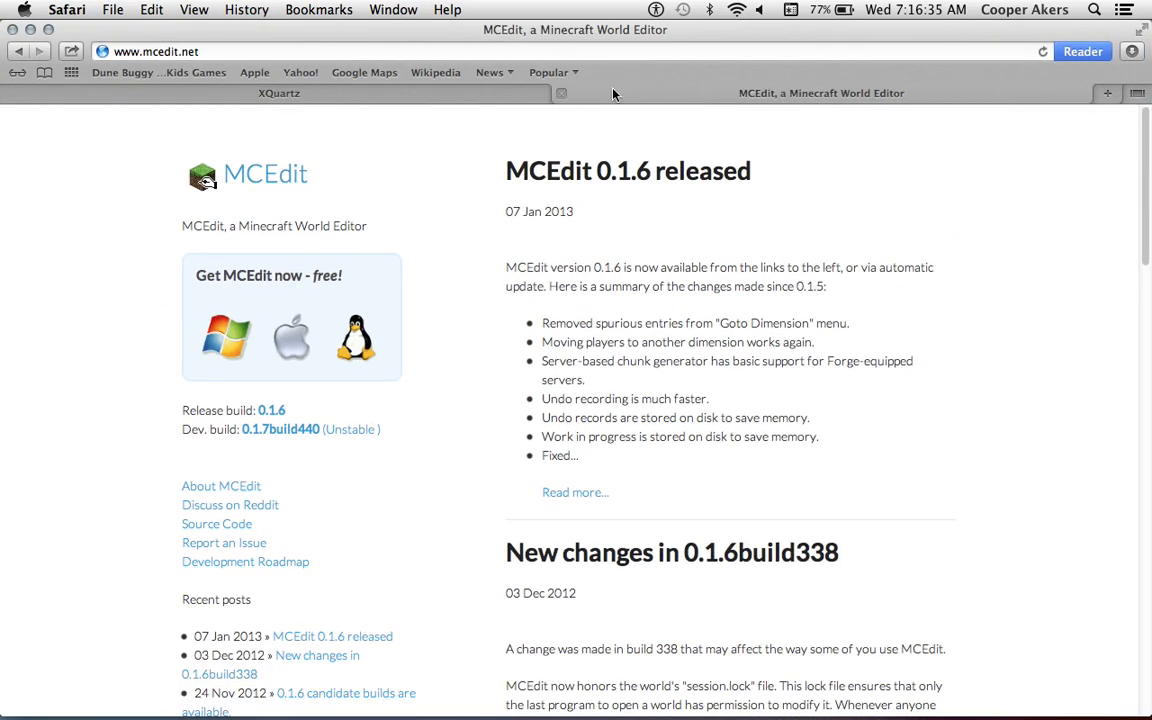
left_click(155, 51)
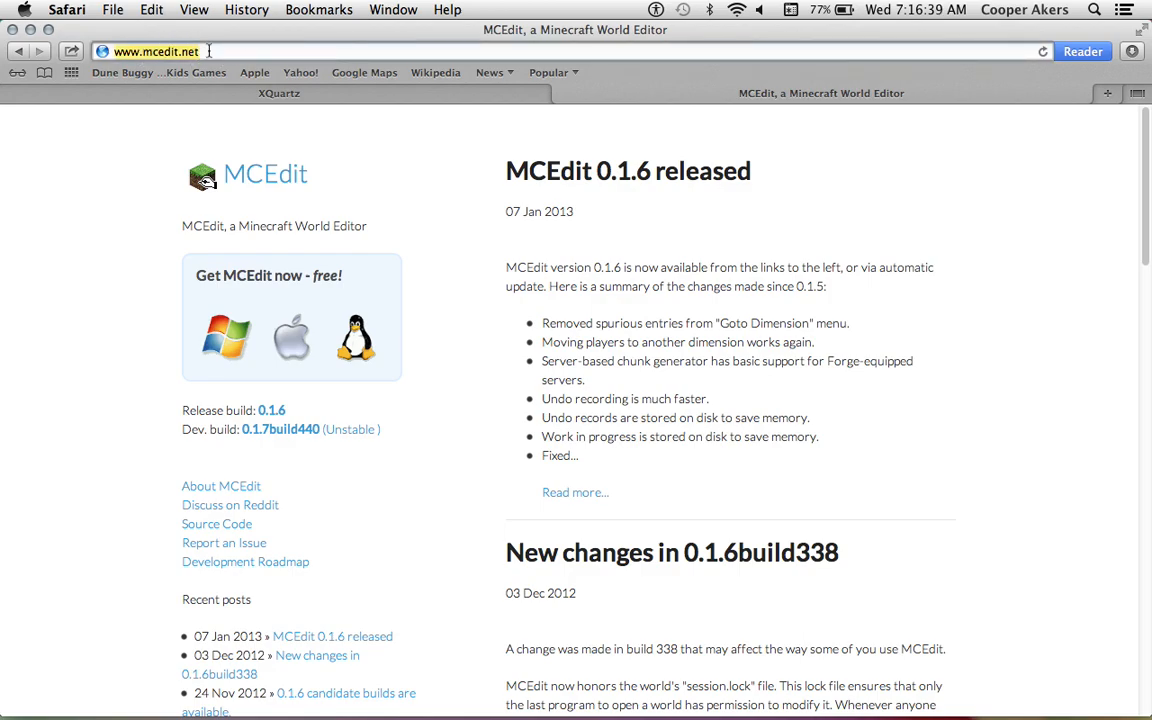
mouse_move(362, 191)
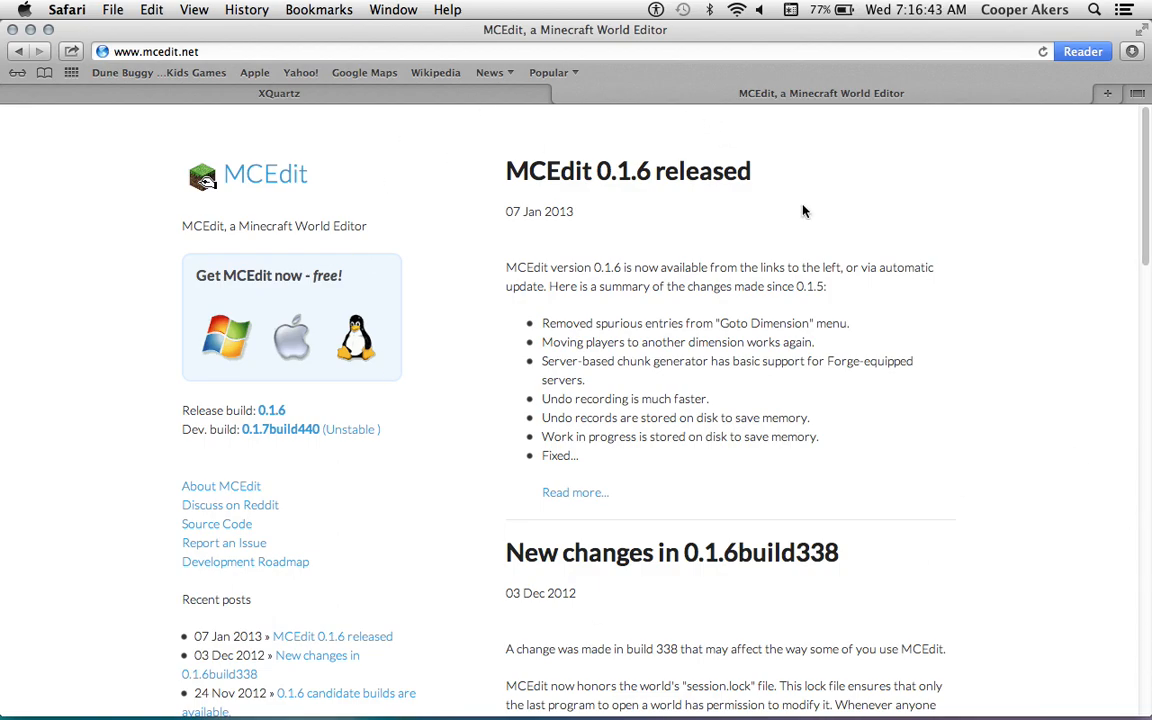
mouse_move(578, 452)
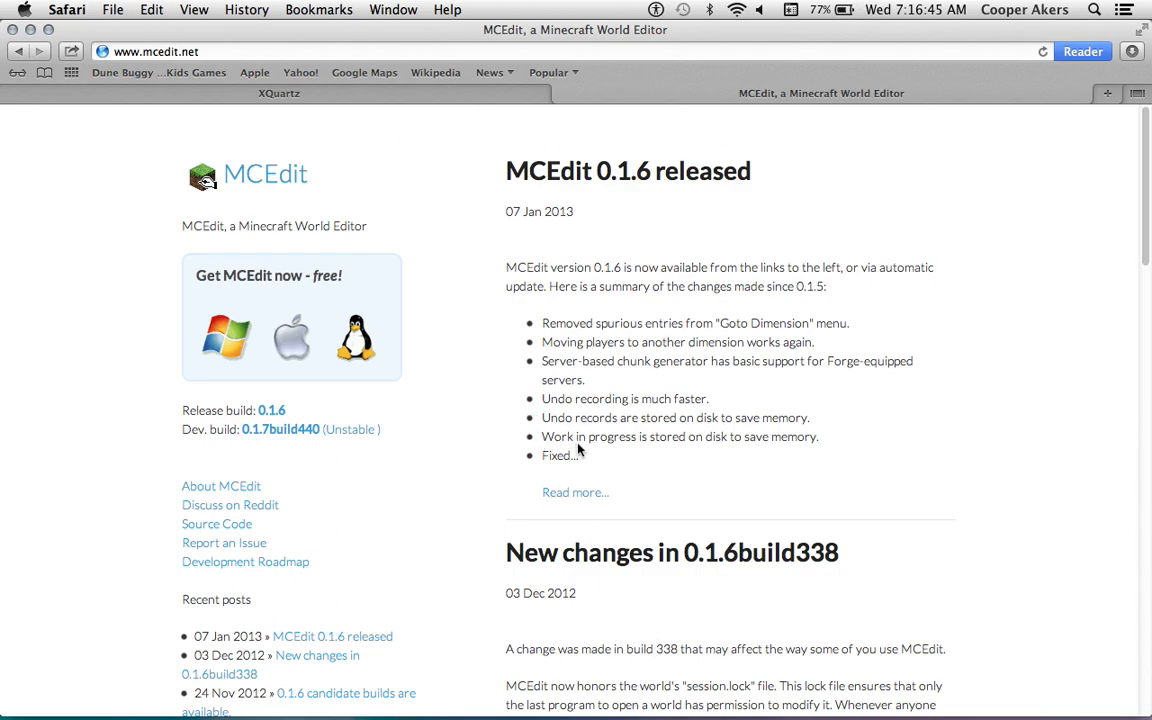
mouse_move(290, 345)
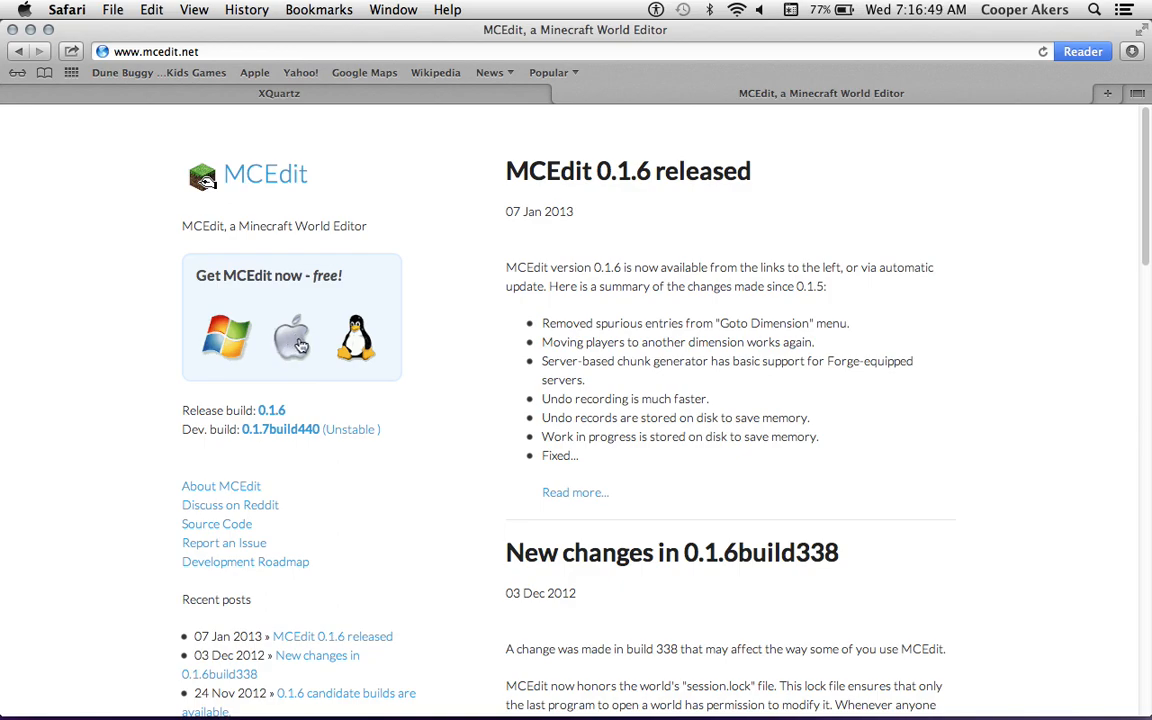
mouse_move(225, 338)
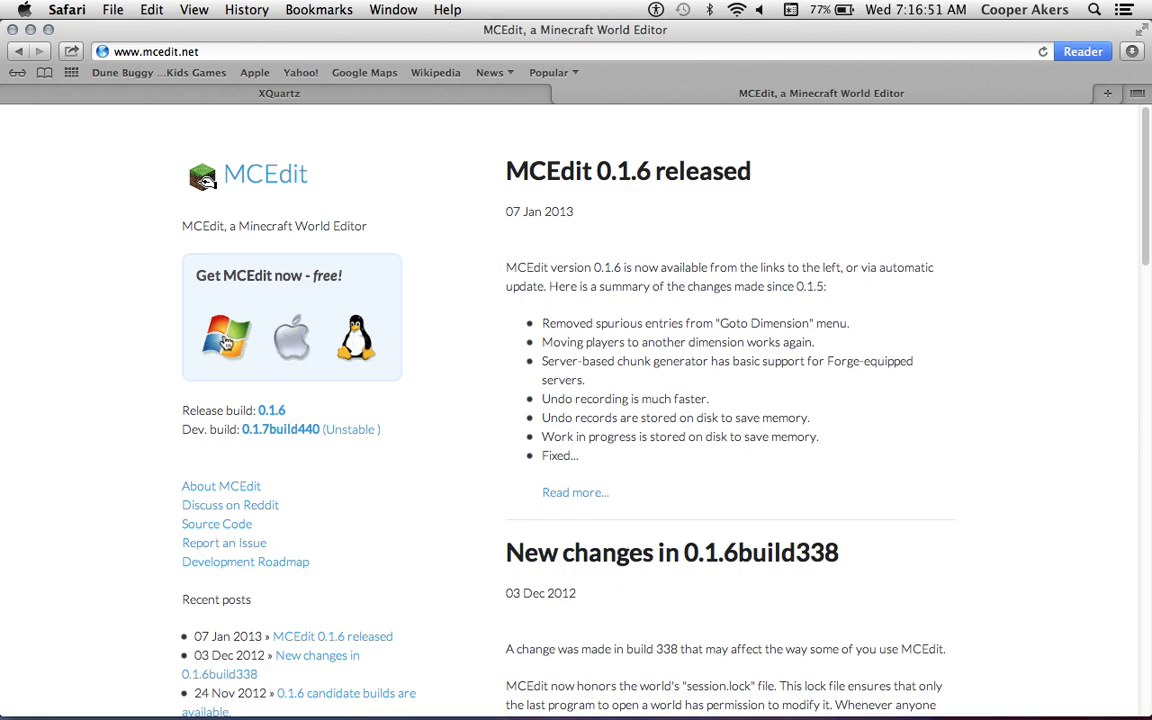
mouse_move(290, 340)
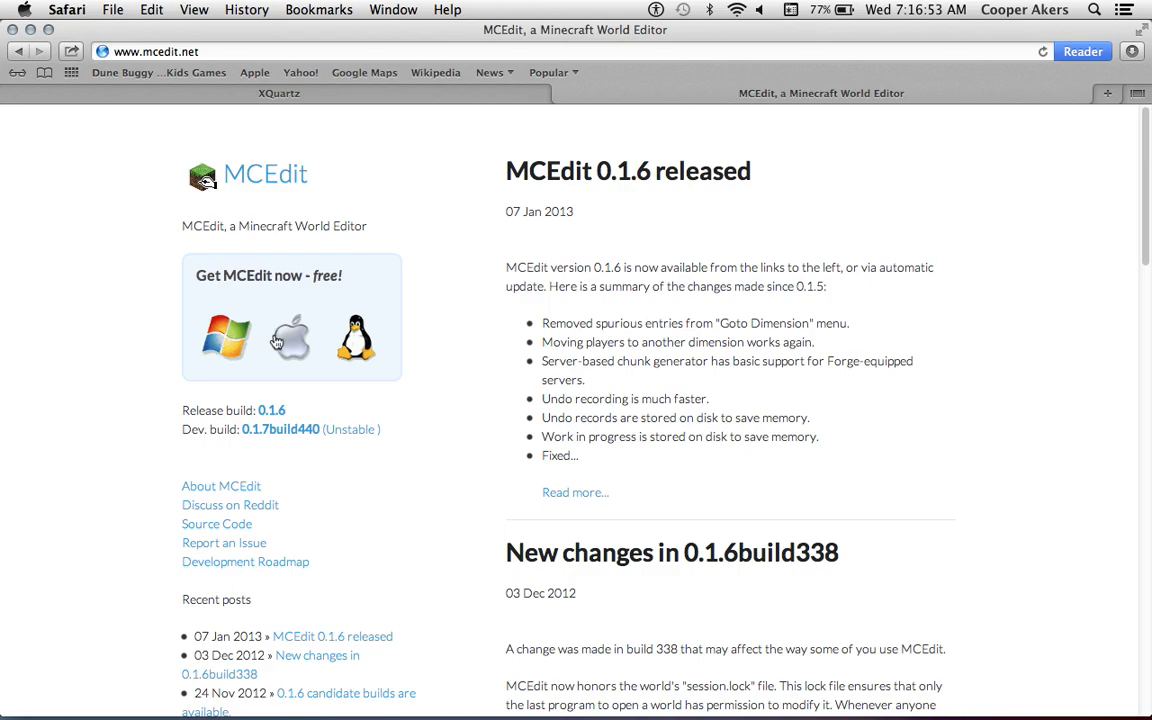
- Open the MCEdit Mac OS X download page and browse the 0.1.6 and 0.1.7 builds
left_click(290, 338)
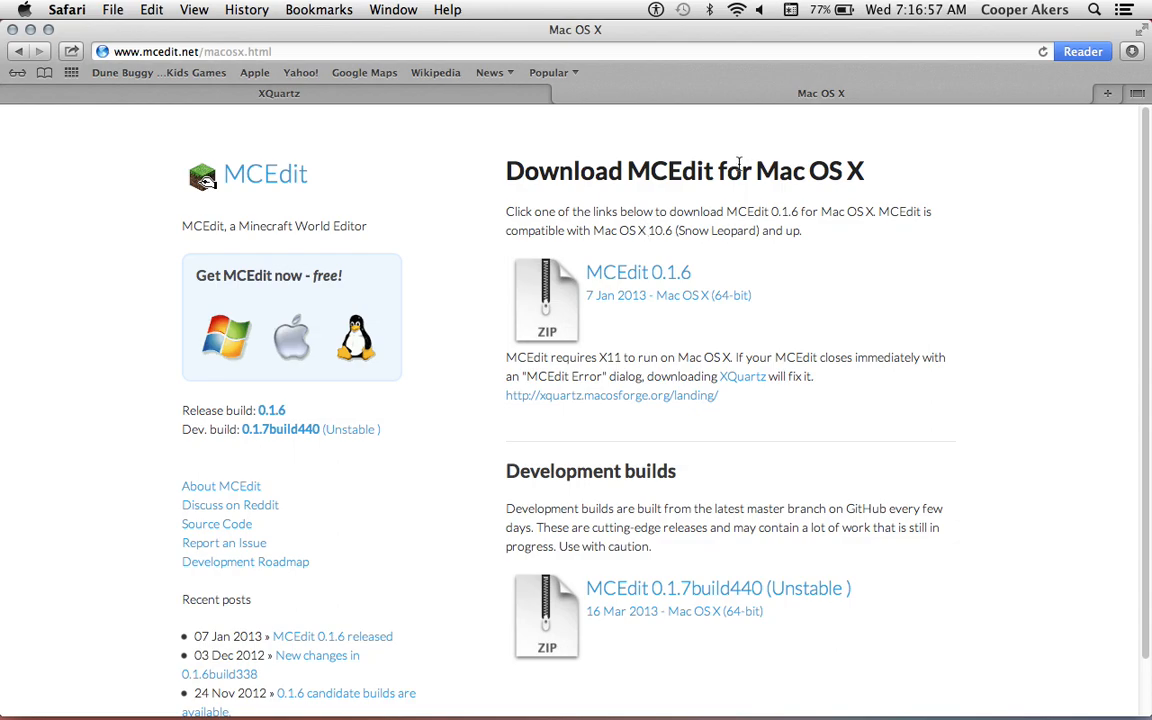
mouse_move(680, 232)
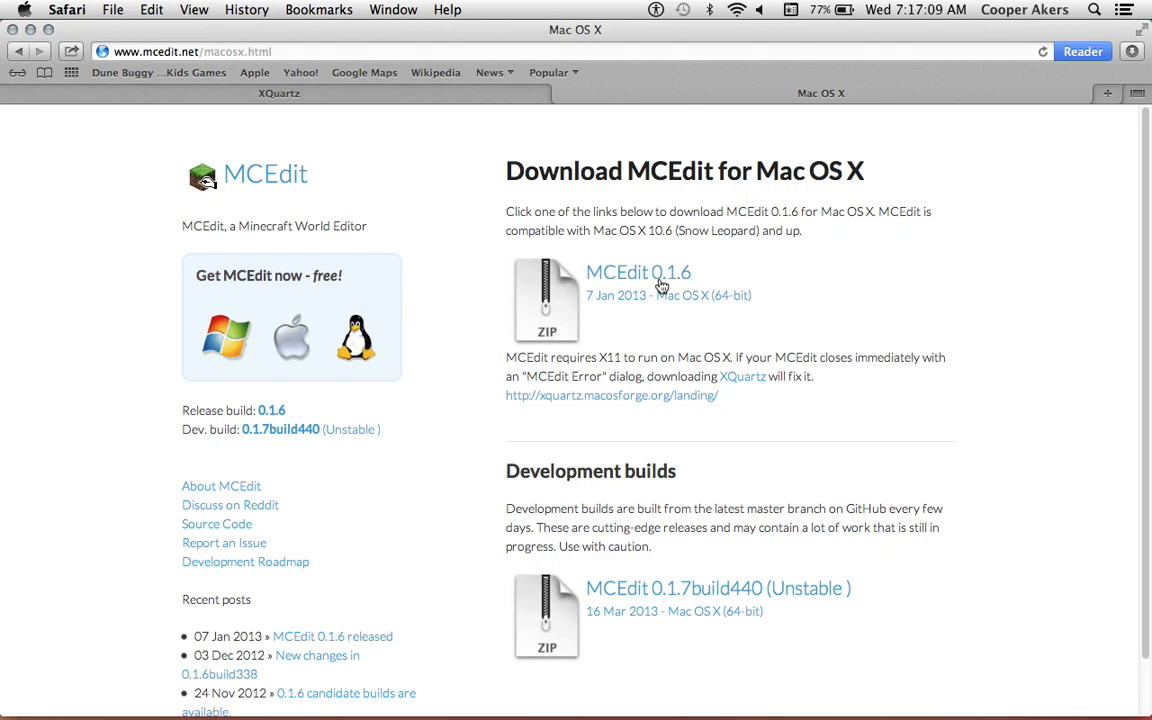
mouse_move(735, 630)
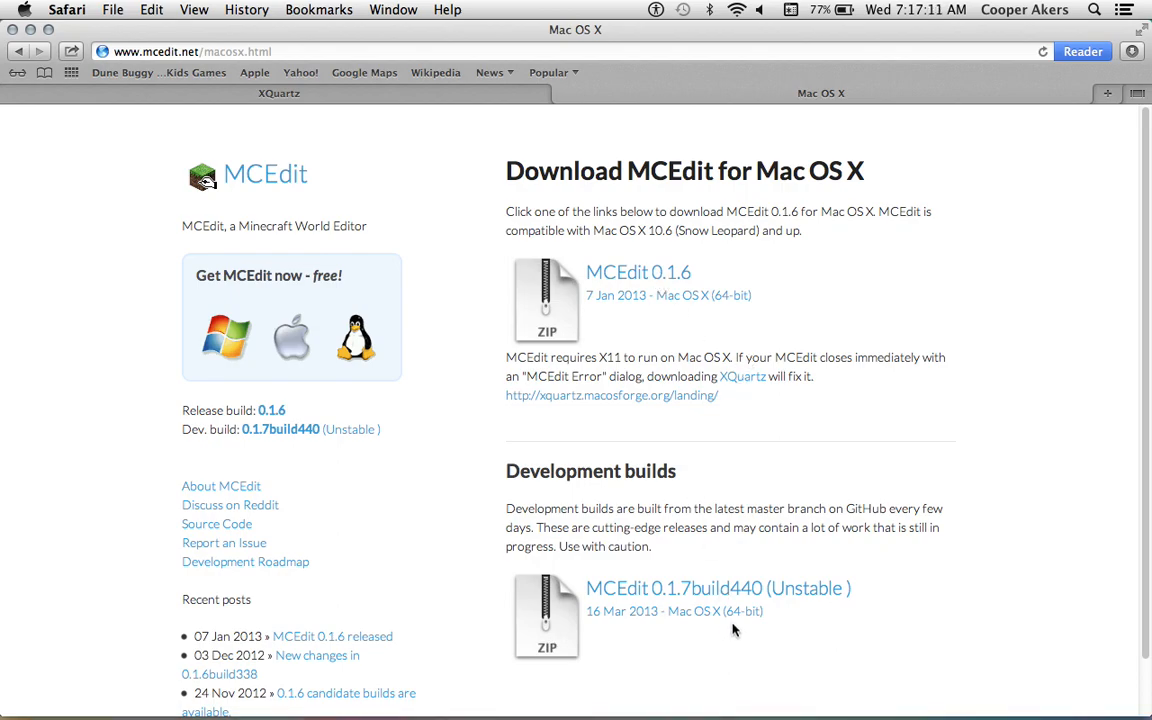
scroll("down", 3)
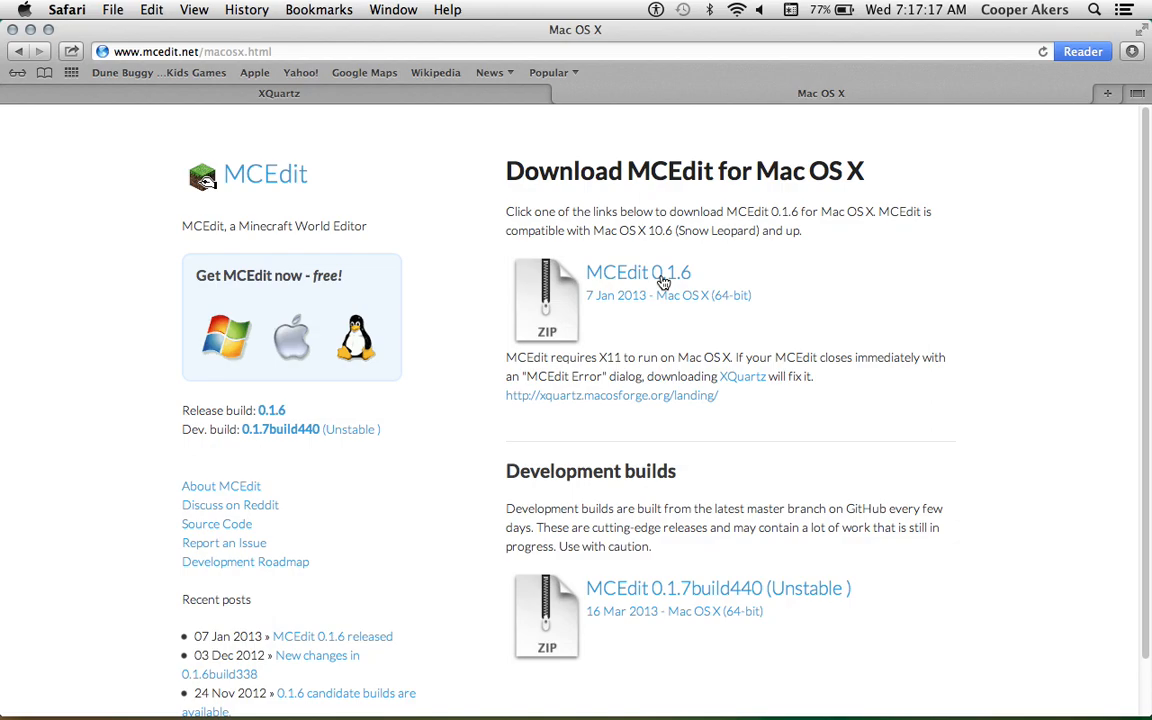
mouse_move(670, 277)
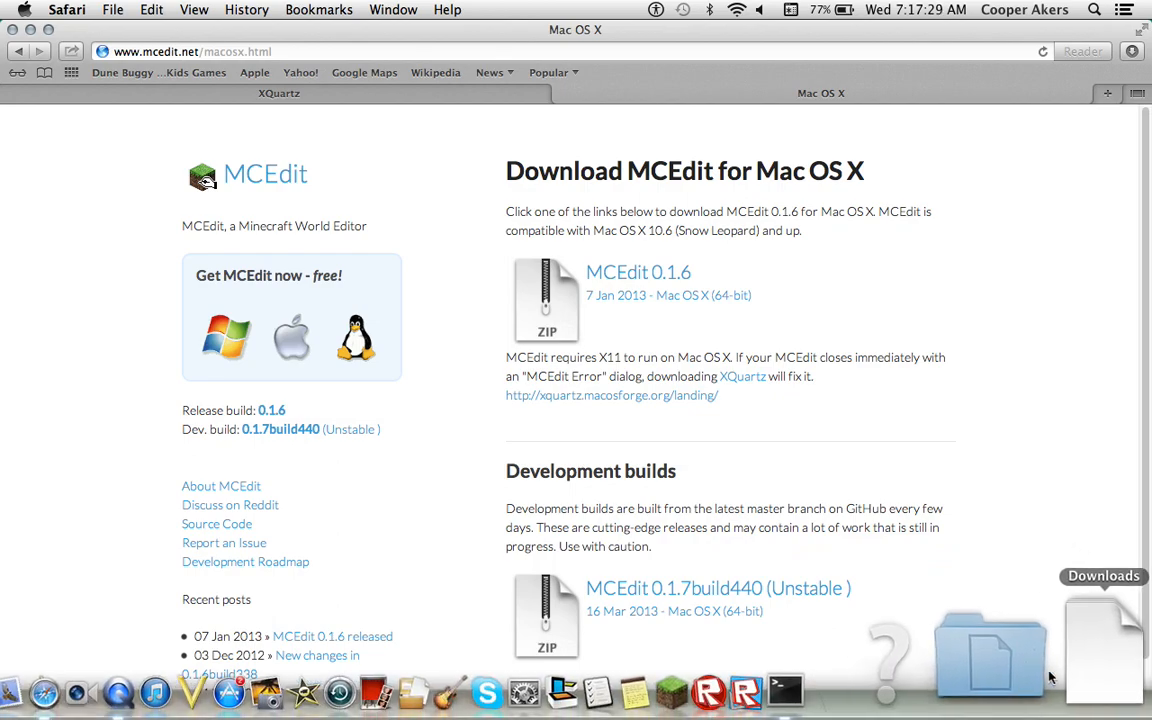
left_click(1103, 645)
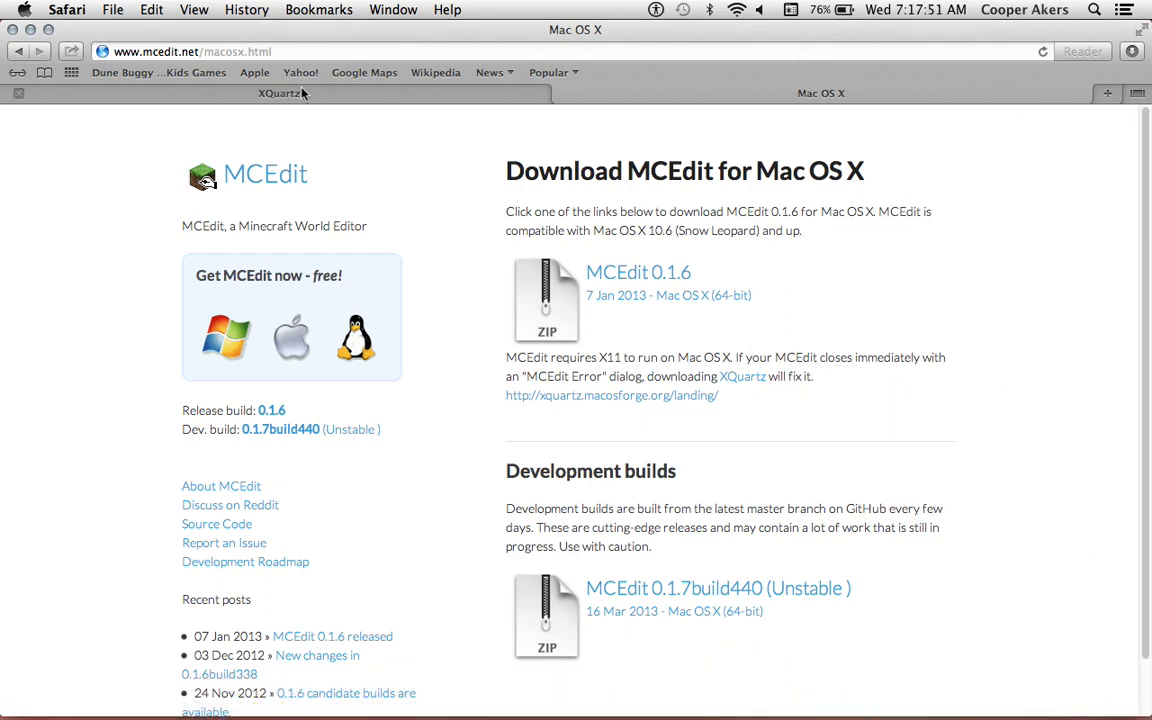
- Switch to the XQuartz tab to view its Quick Download page
left_click(278, 93)
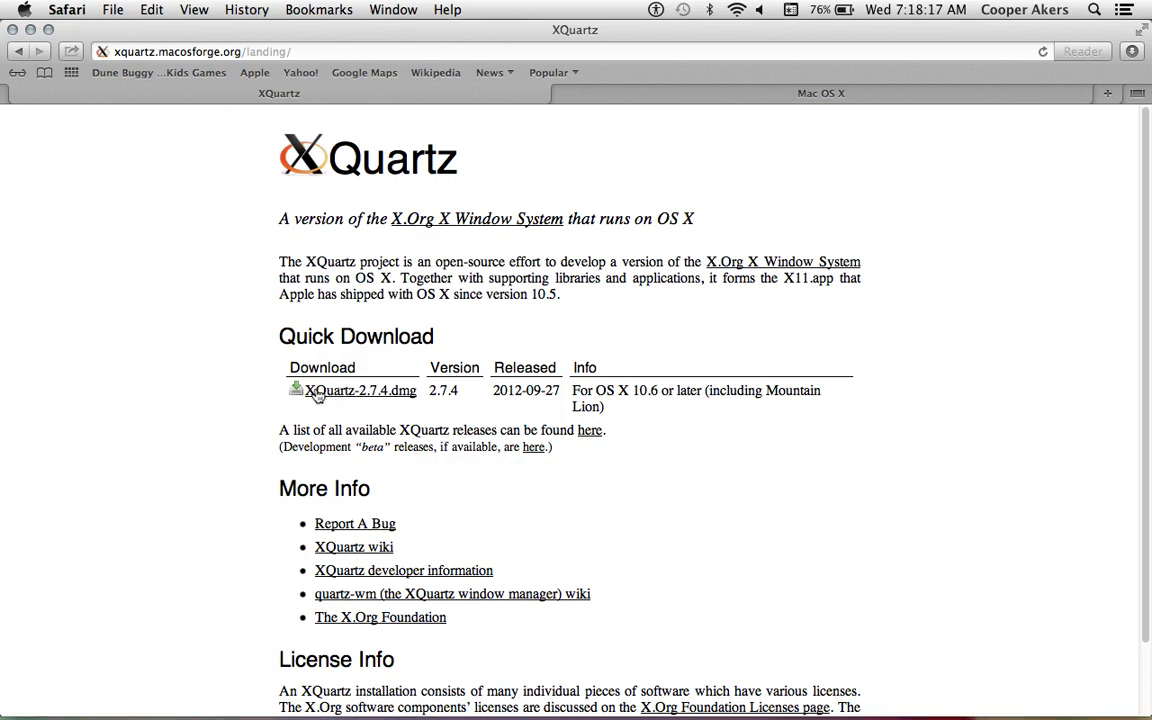
- Download XQuartz-2.7.4.dmg, check progress in the Downloads stack, and hide Safari
left_click(360, 390)
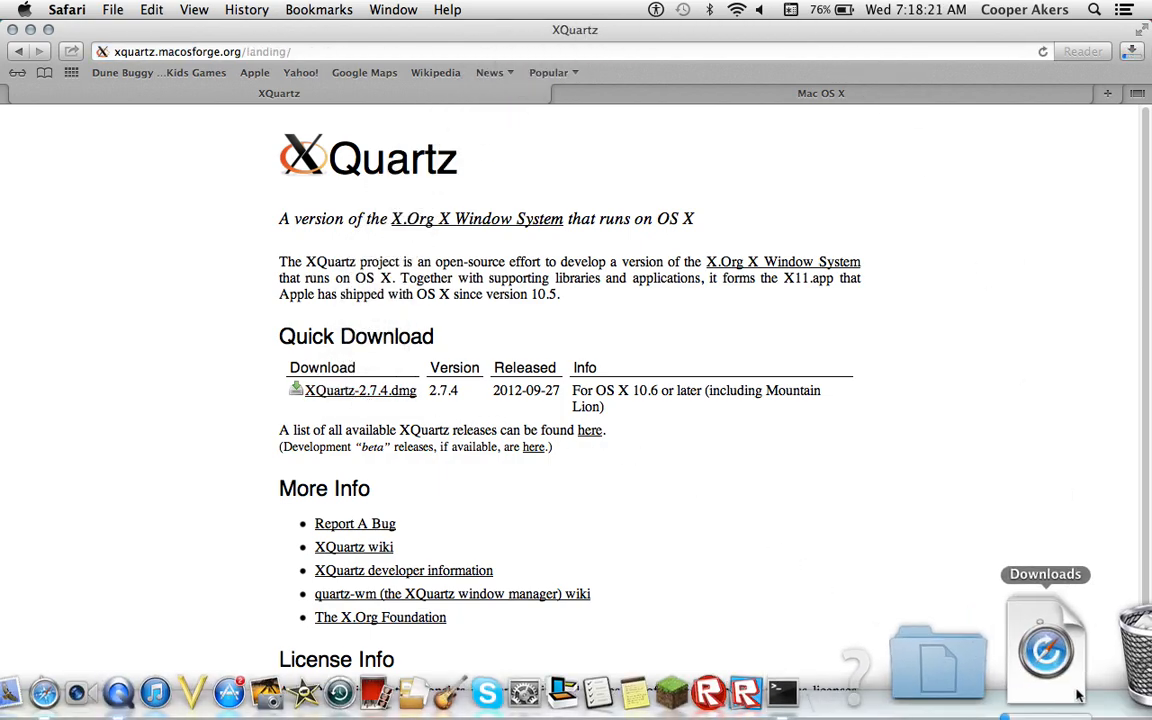
left_click(1045, 645)
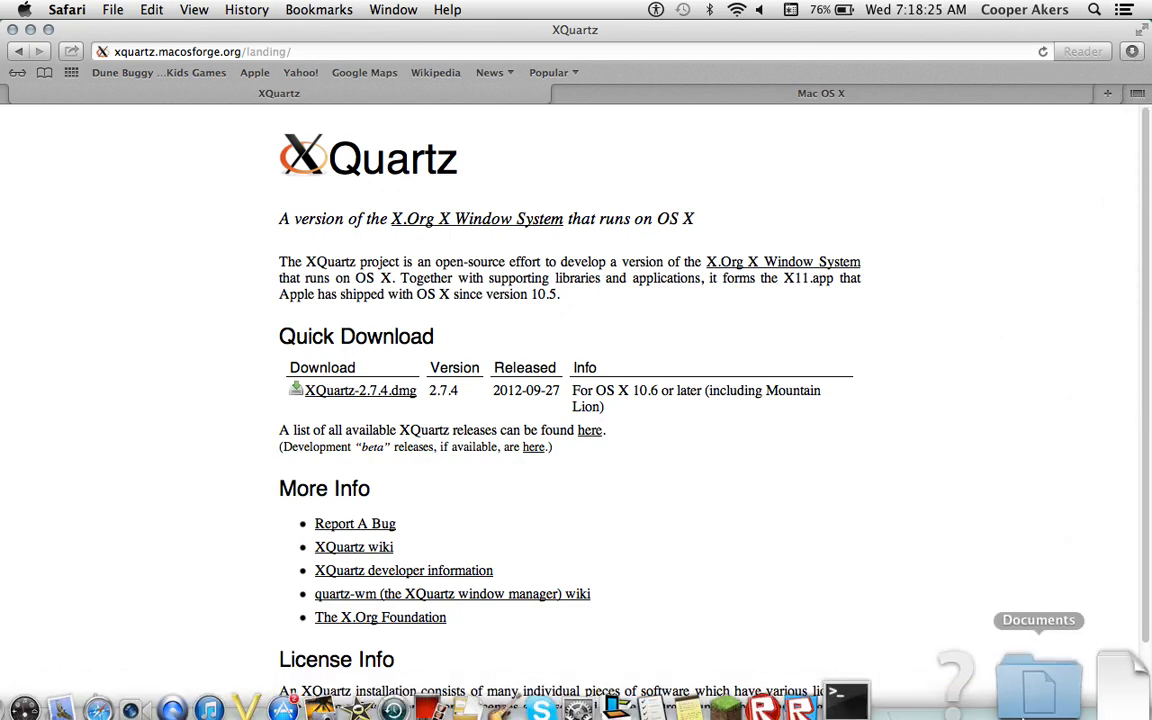
left_click(1040, 660)
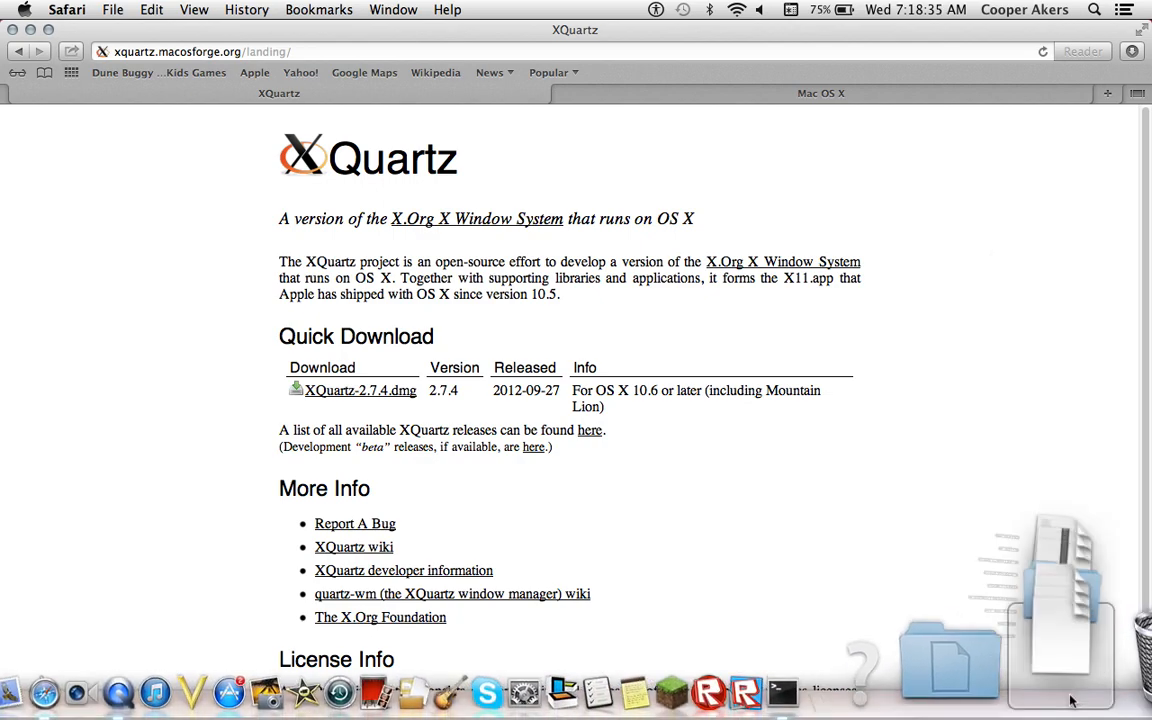
left_click(1050, 660)
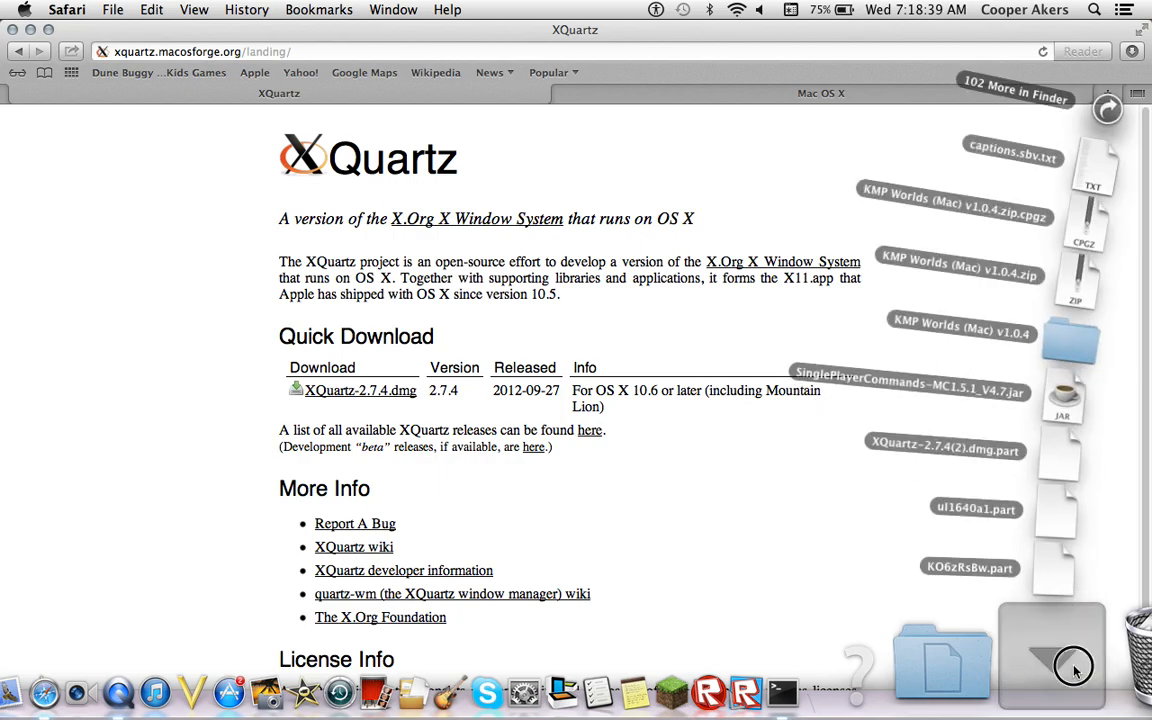
right_click(1070, 655)
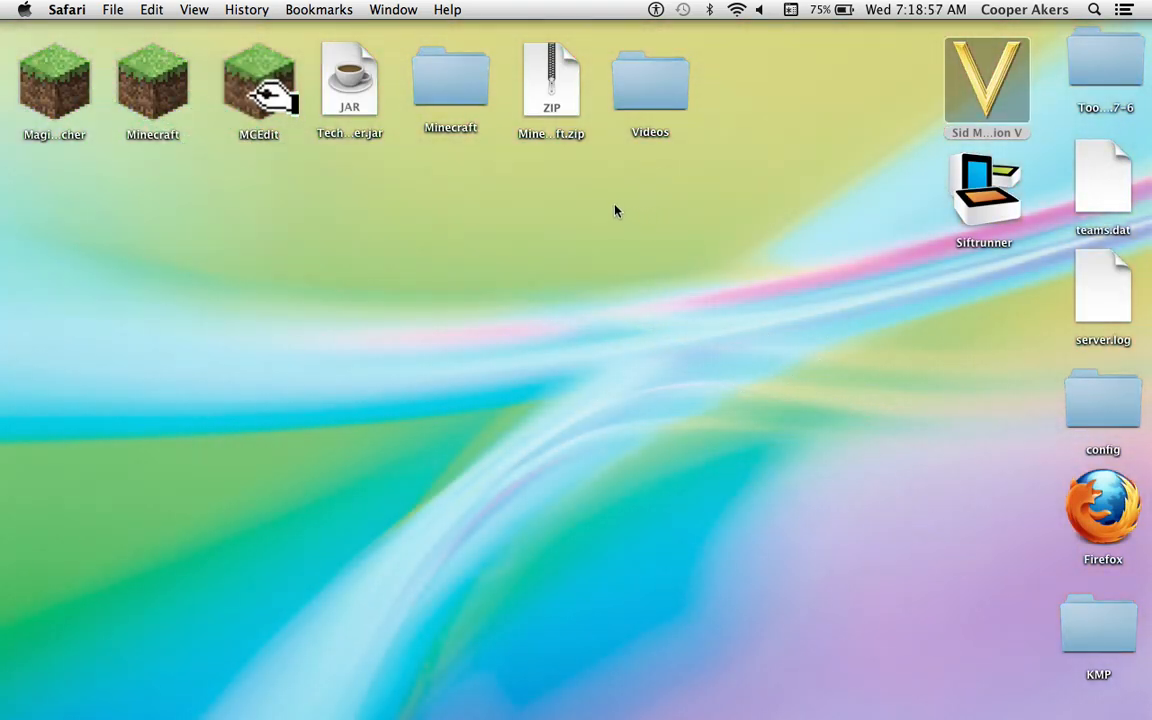
- Move the MCEdit desktop icon to the centre and open Finder's All My Files
left_click_drag(258, 80, 315, 360)
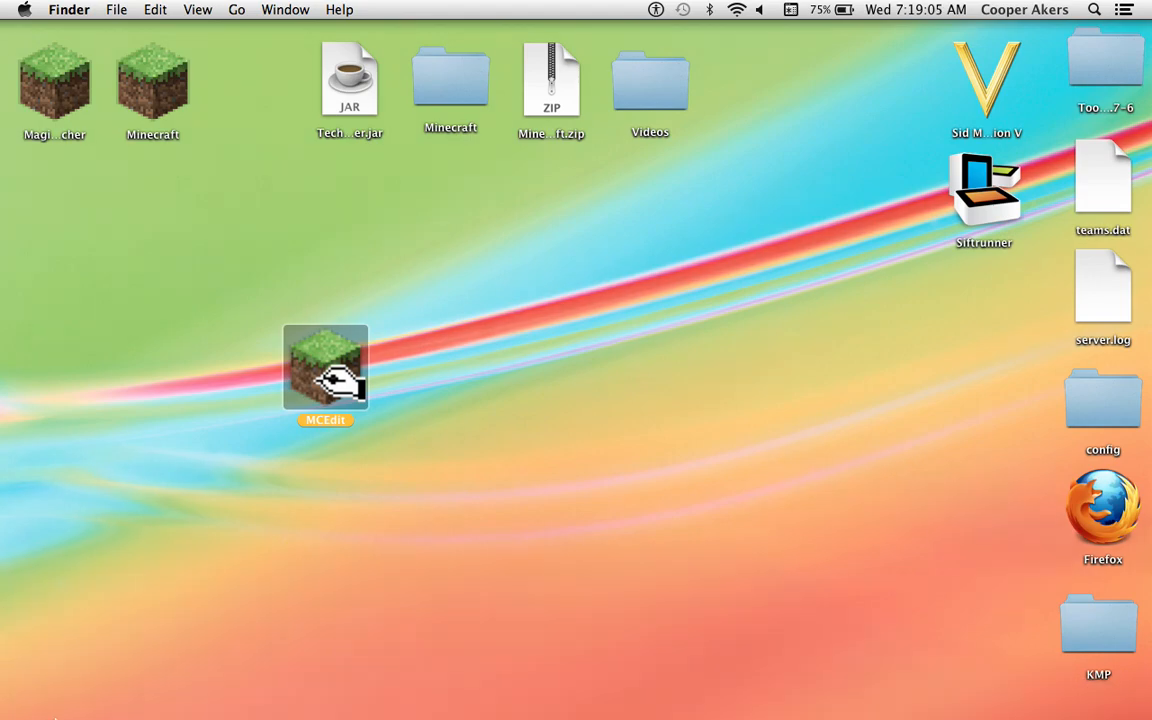
left_click(45, 650)
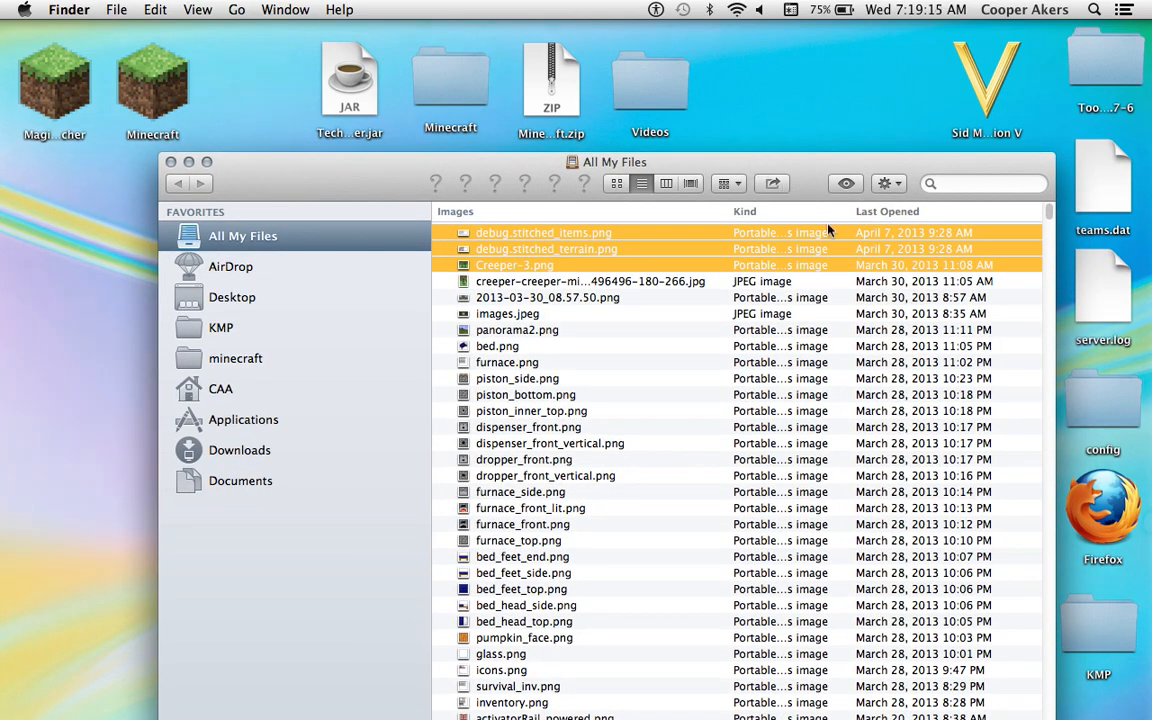
- Search for 'x', then browse the Downloads folder in Finder
left_click(980, 183)
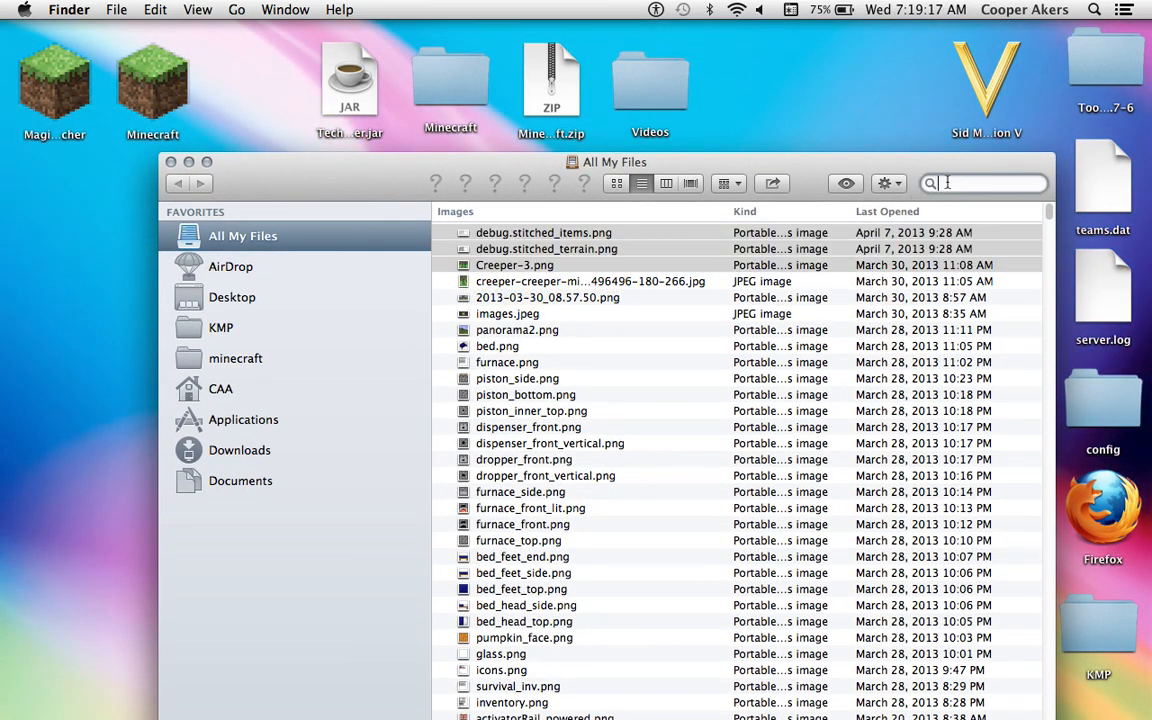
left_click(985, 183)
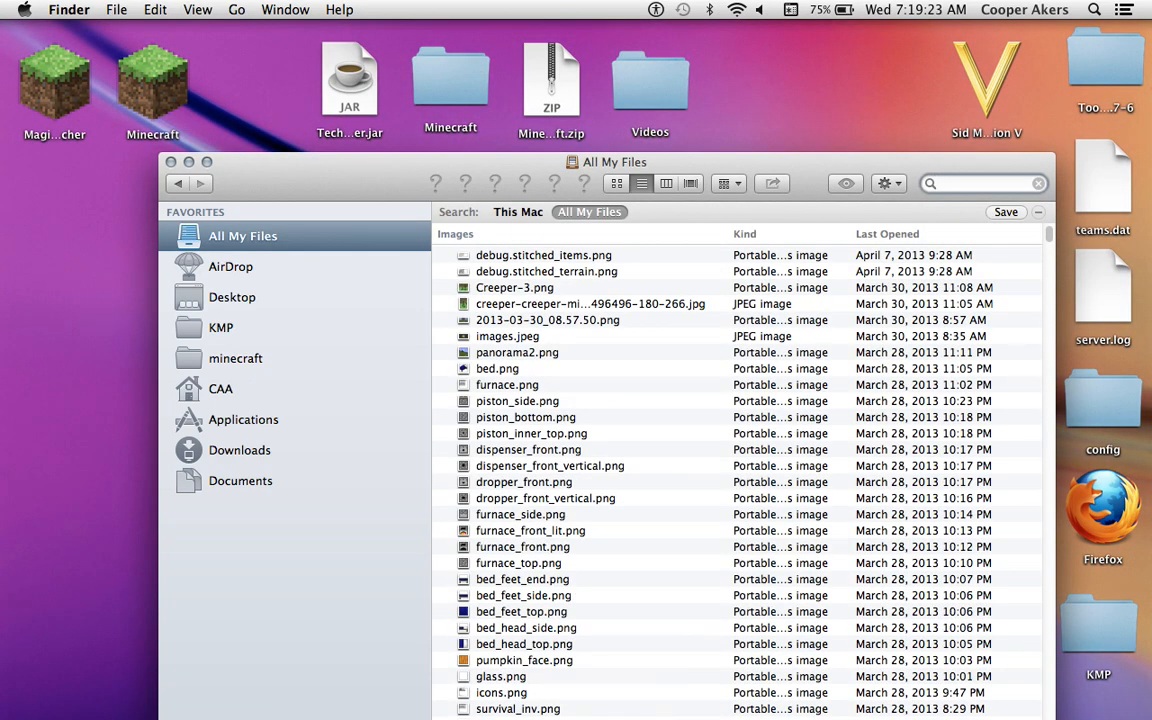
type("x")
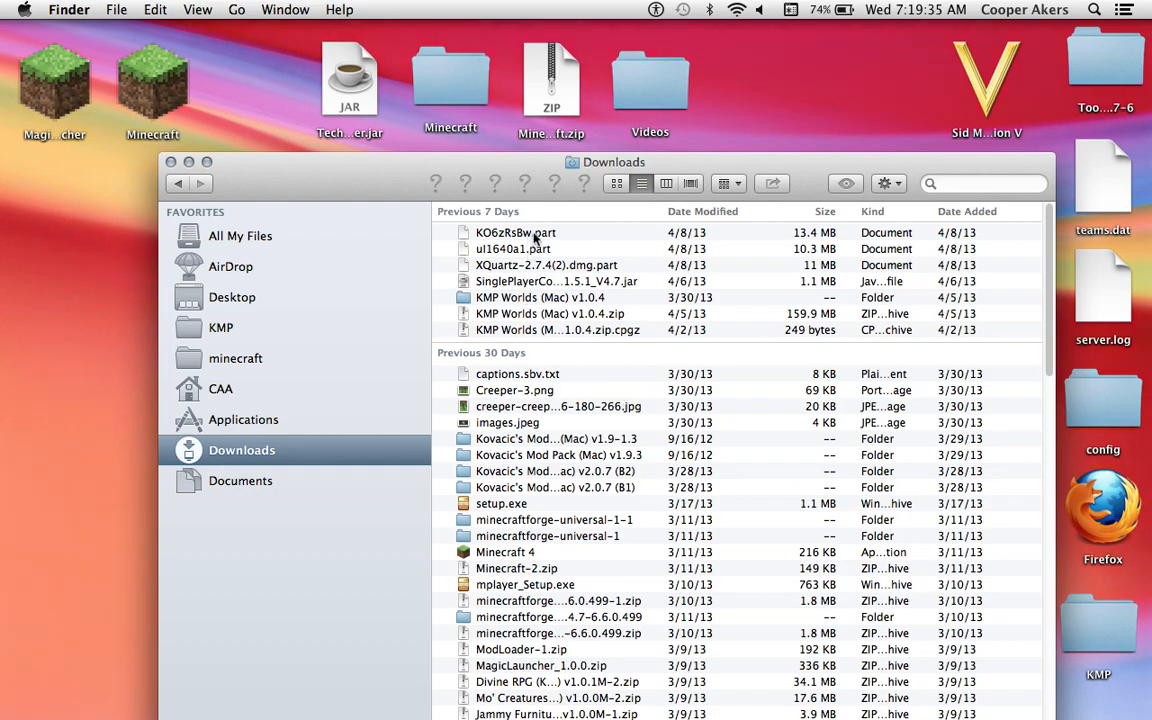
left_click(547, 265)
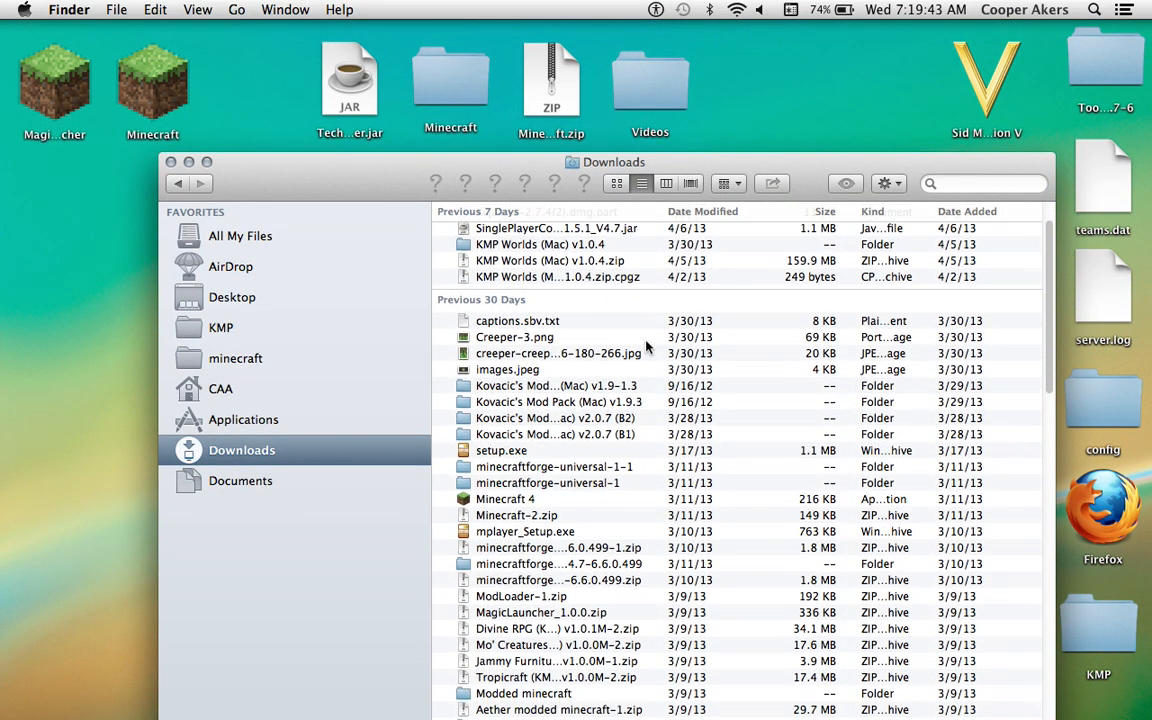
scroll("down", 3)
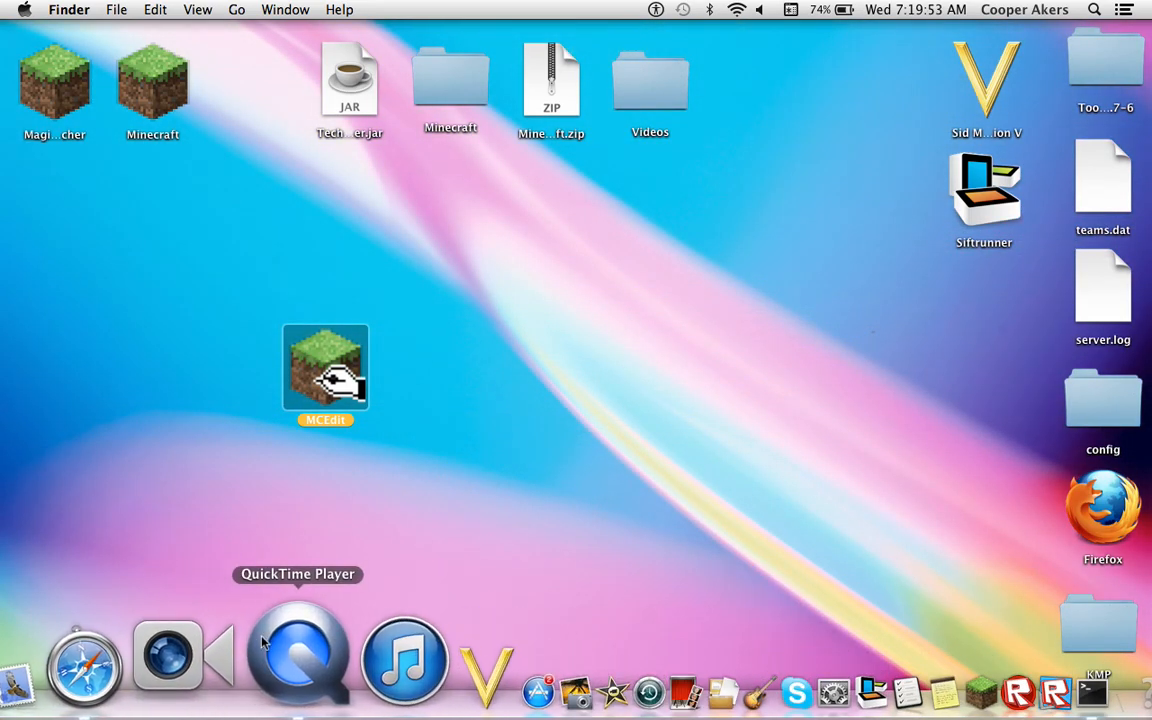
right_click(298, 655)
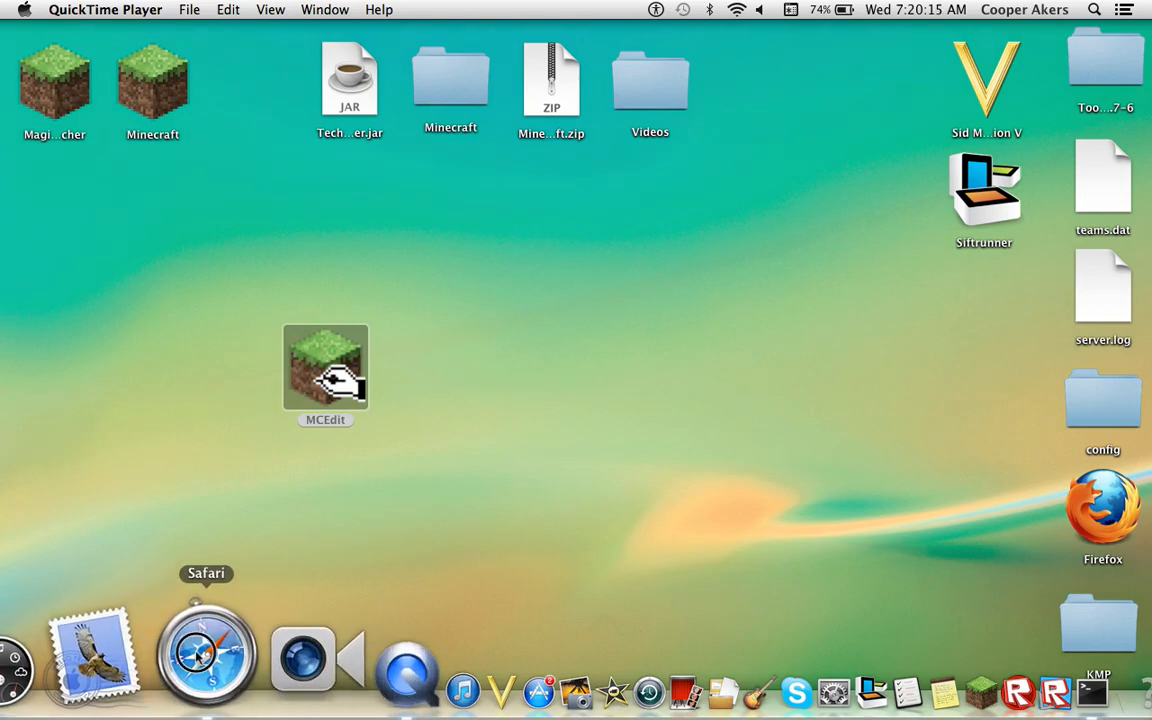
left_click(207, 655)
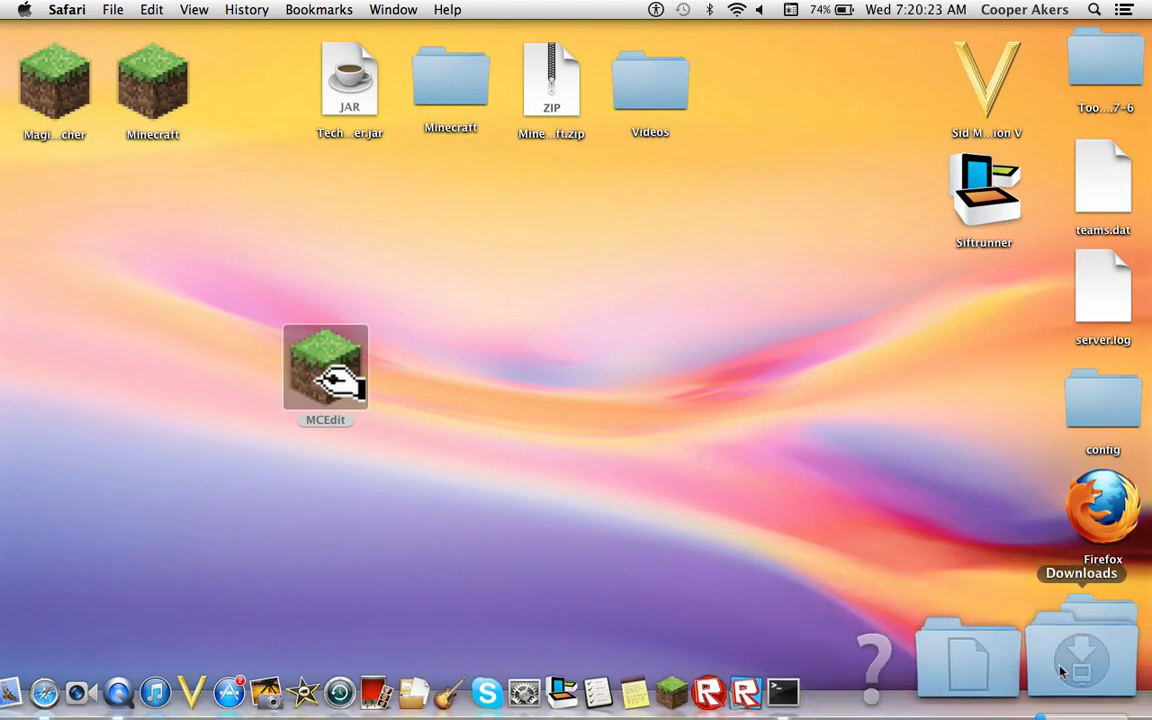
left_click(1081, 655)
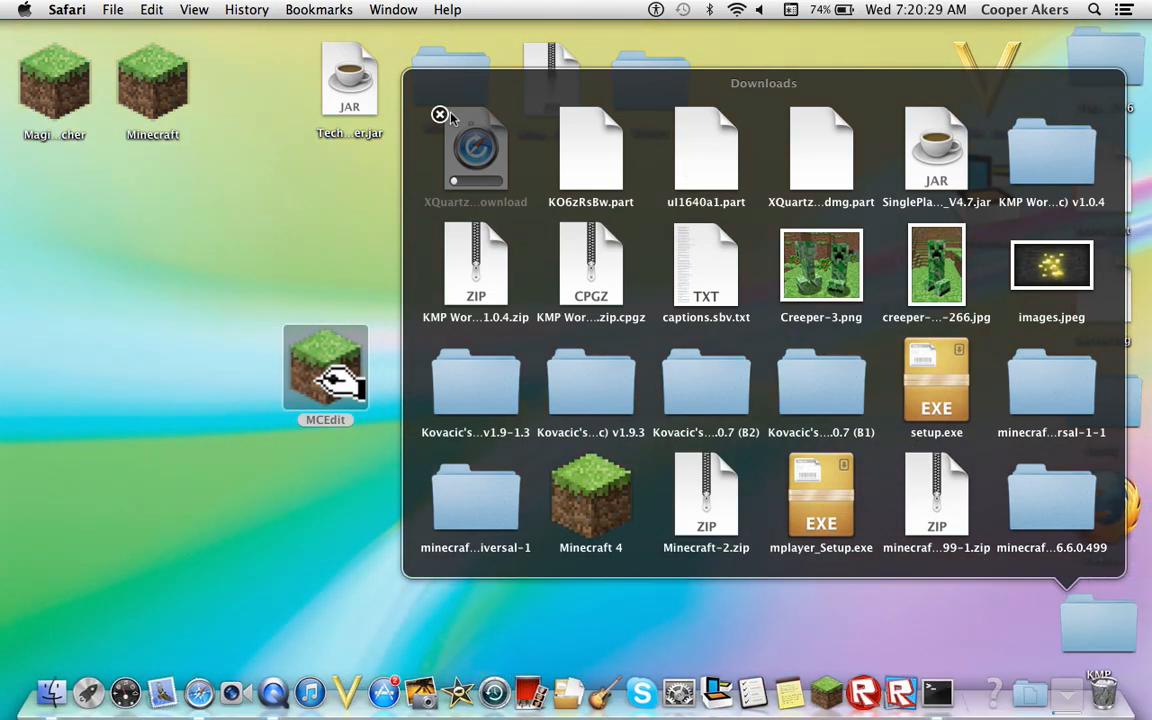
left_click(439, 114)
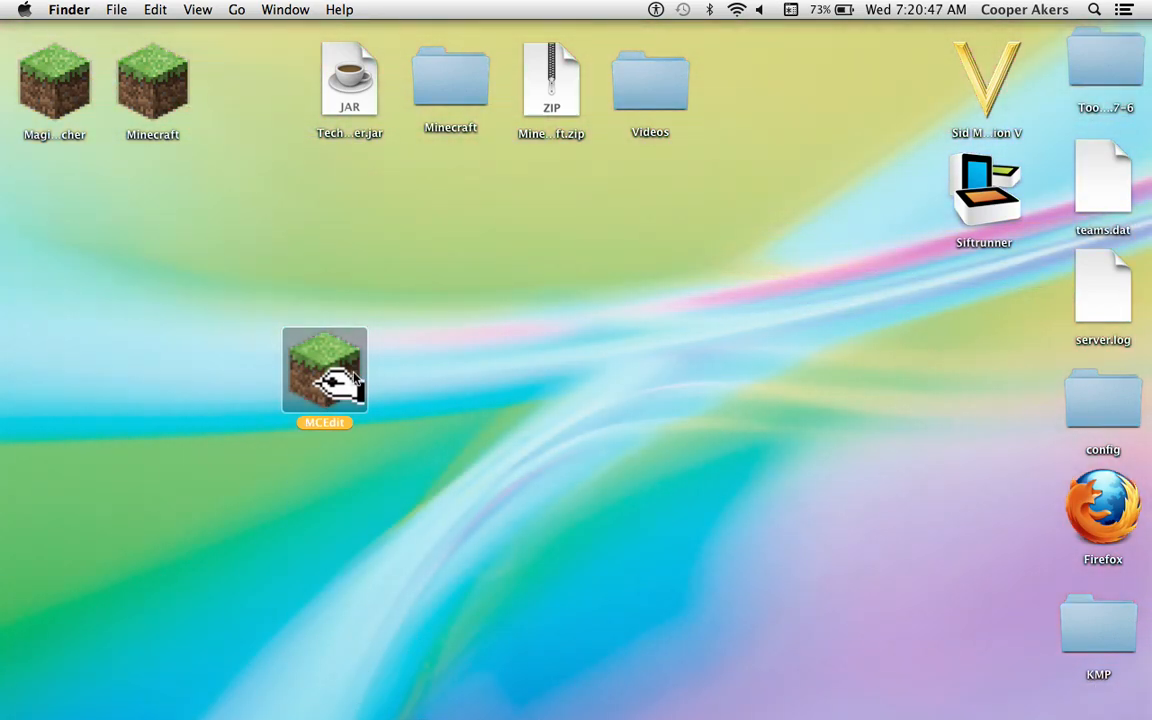
mouse_move(687, 359)
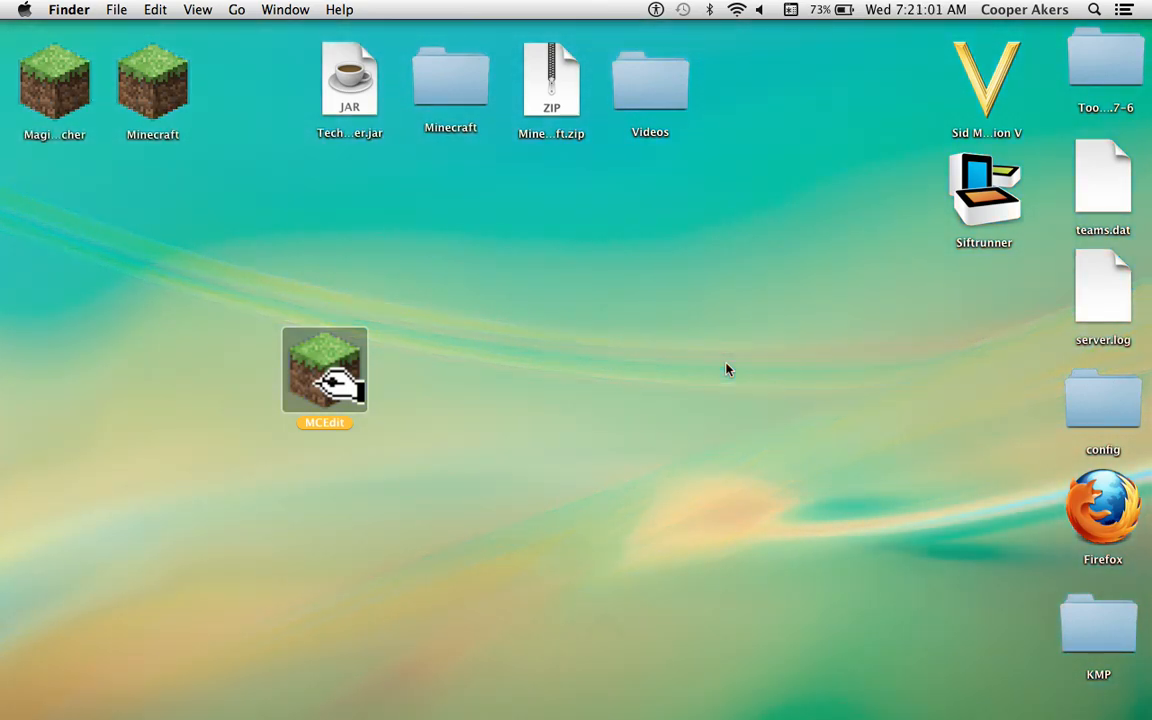
mouse_move(938, 51)
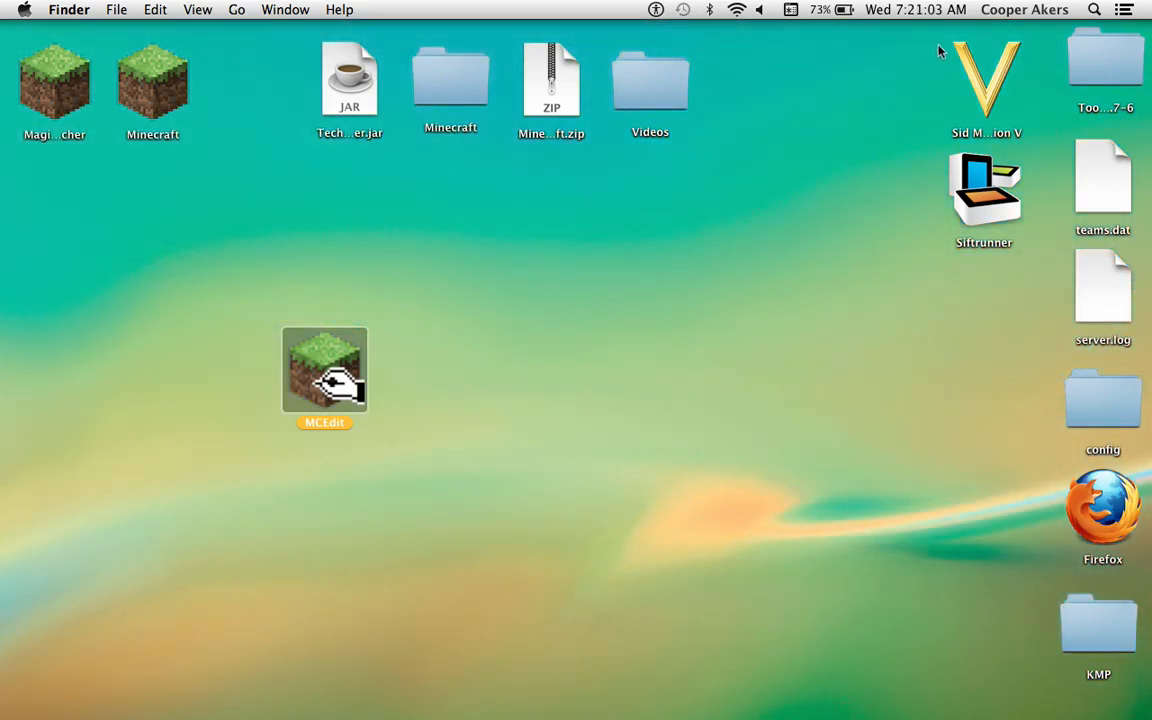
left_click(1024, 9)
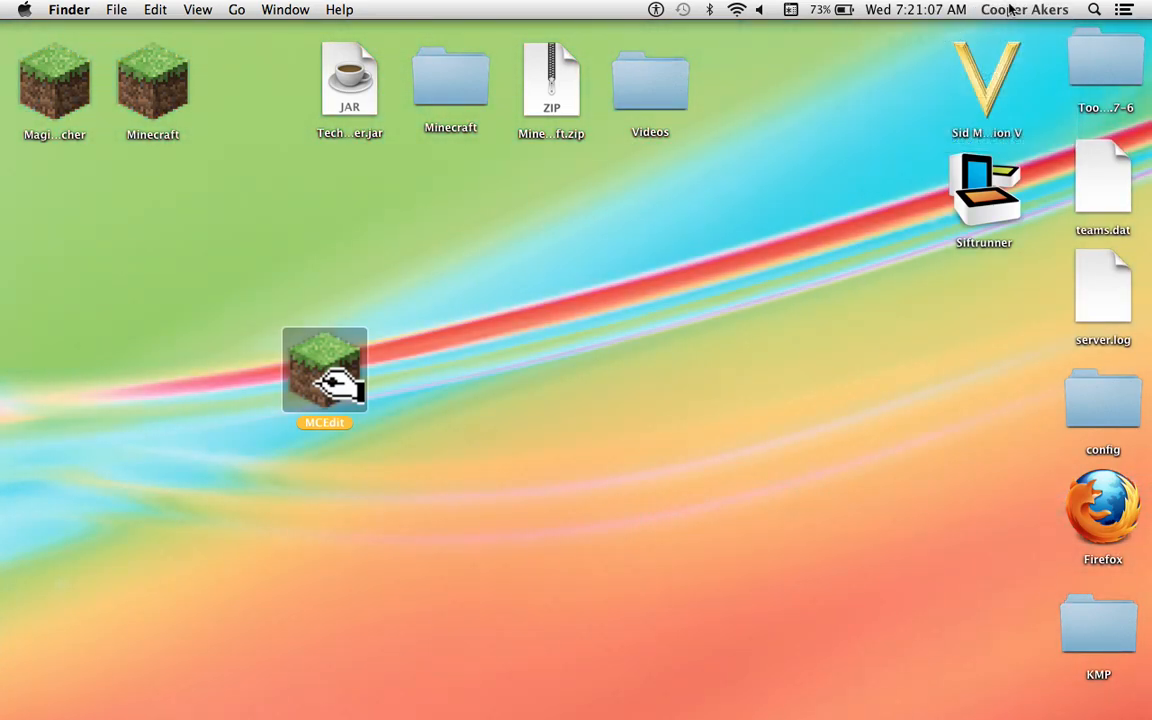
mouse_move(868, 145)
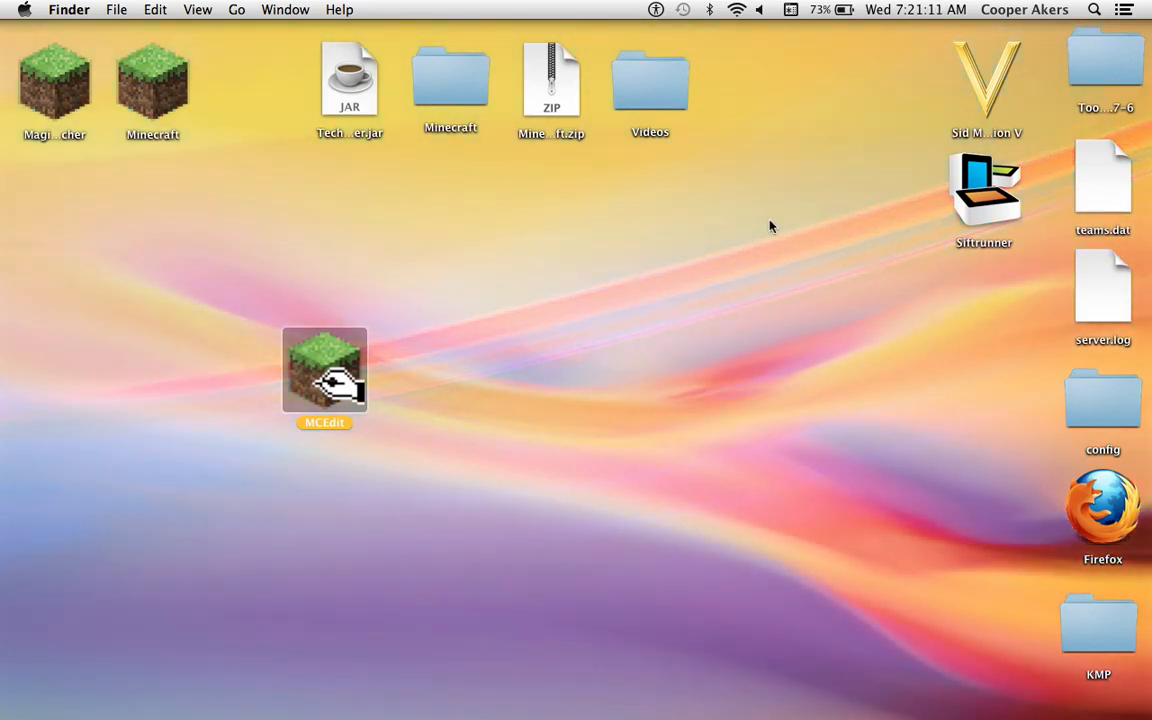
mouse_move(380, 387)
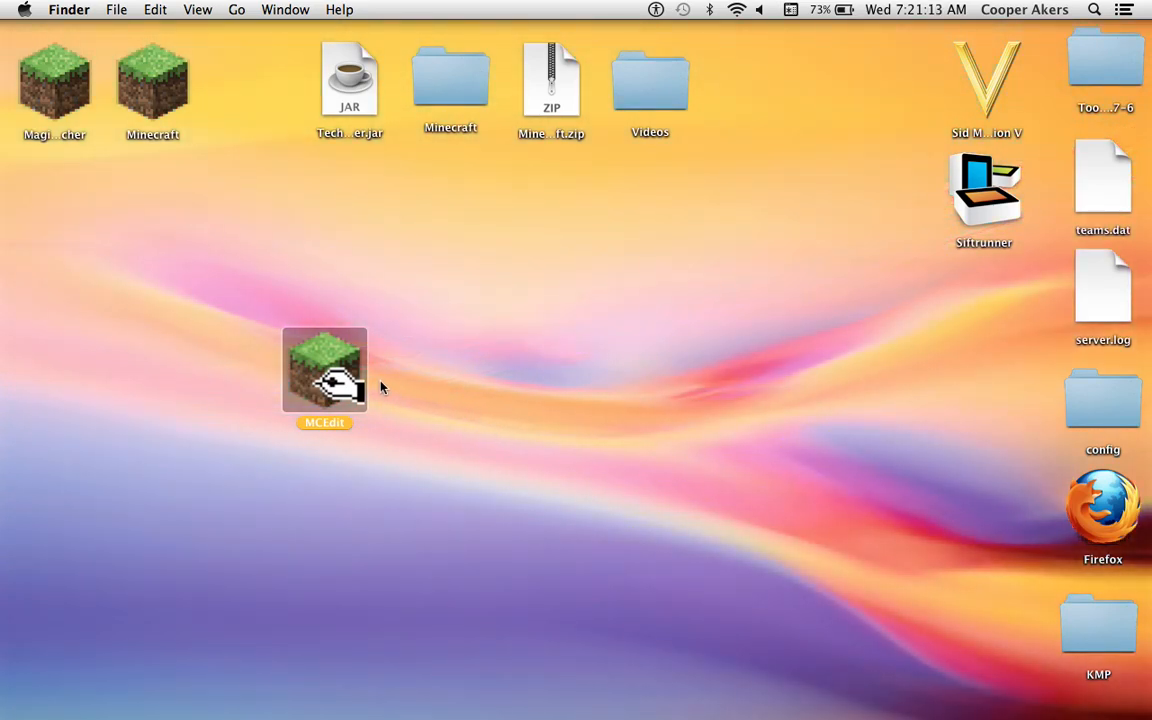
mouse_move(720, 430)
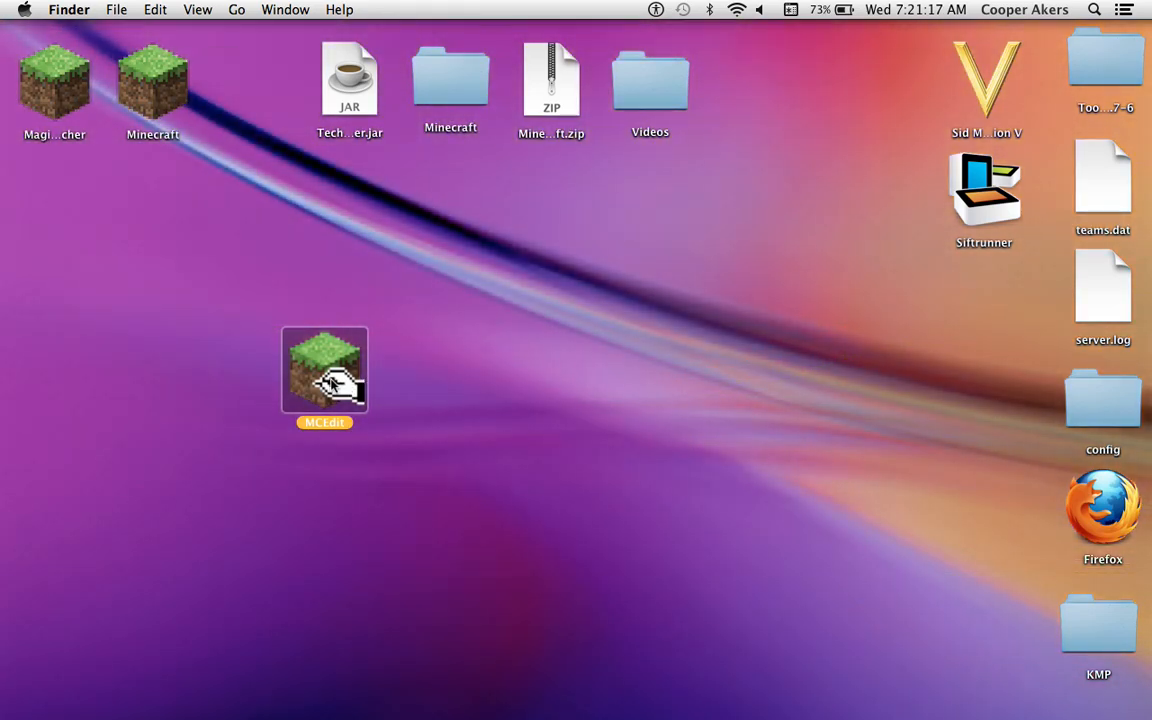
mouse_move(423, 337)
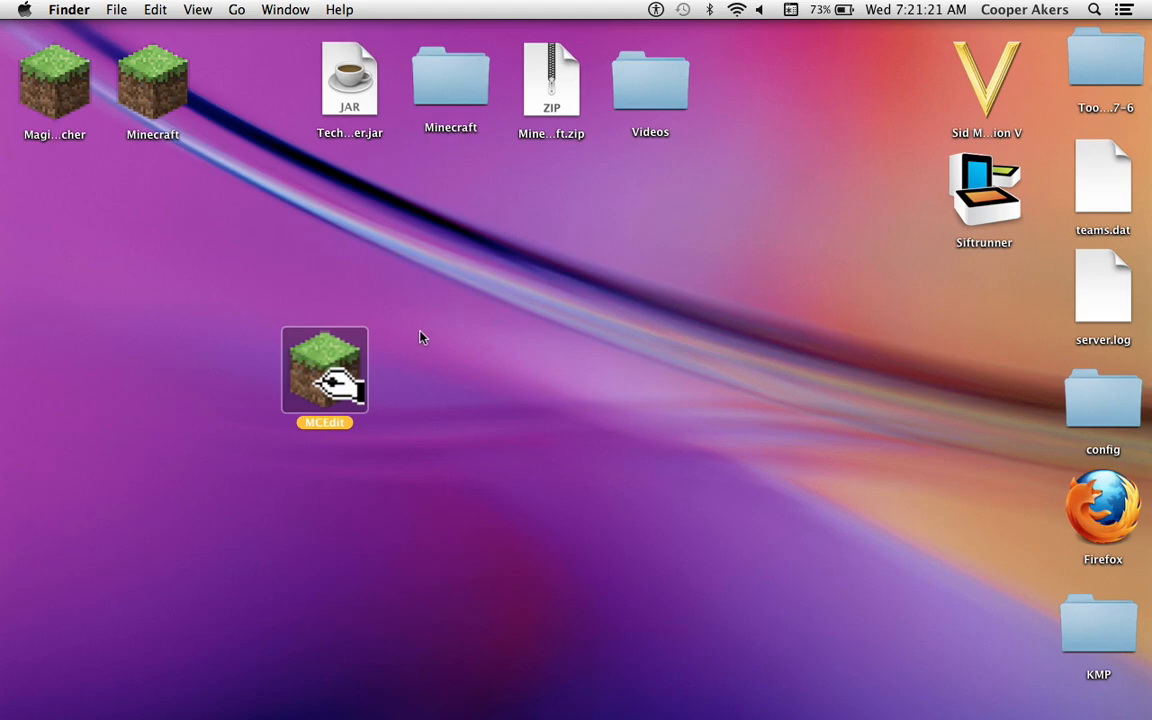
- Double-click the MCEdit desktop icon to launch MCEdit 0.1.6
double_click(324, 370)
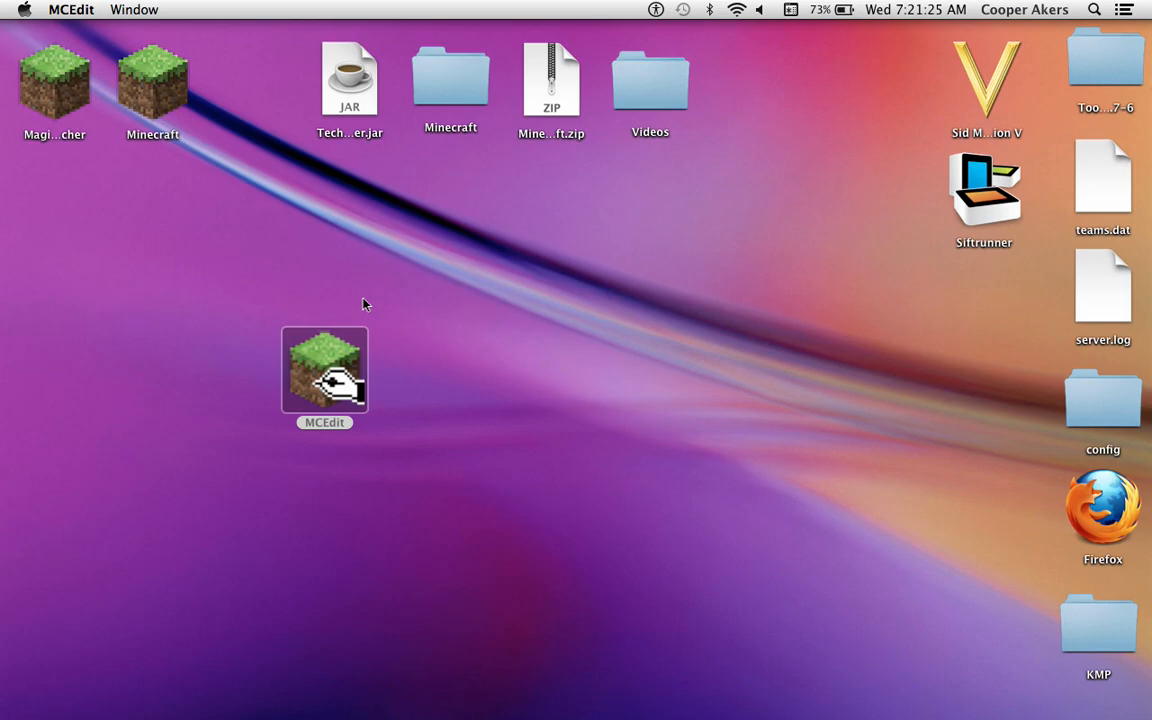
double_click(324, 370)
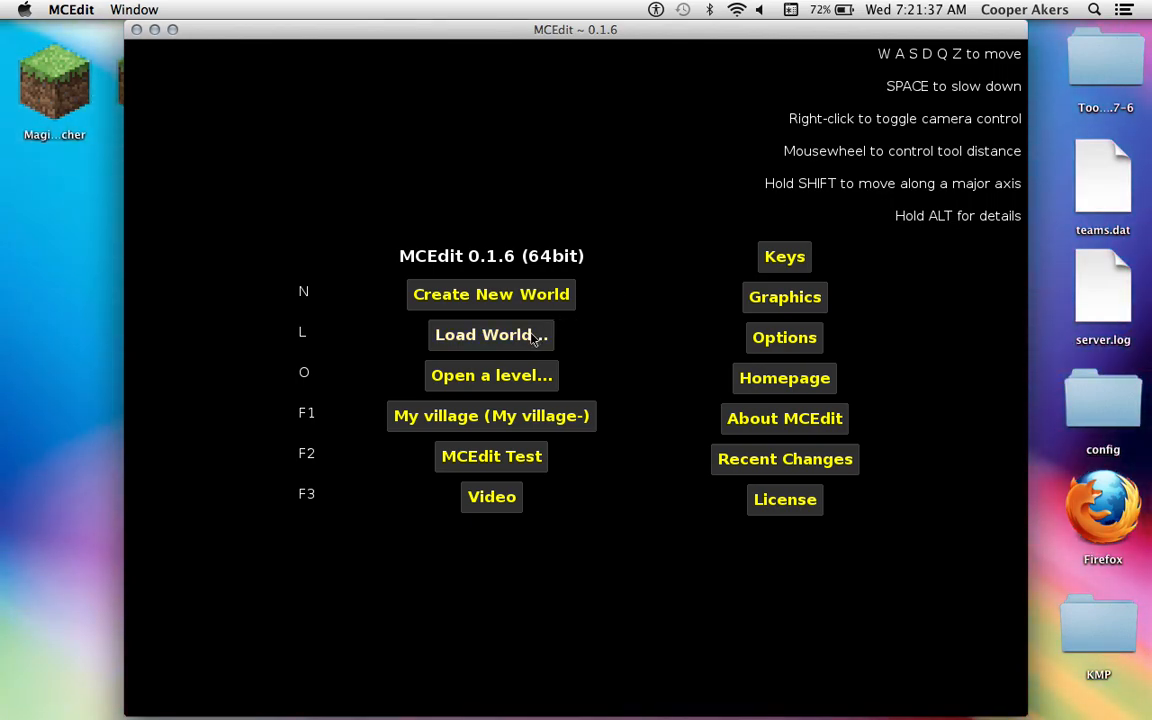
mouse_move(520, 320)
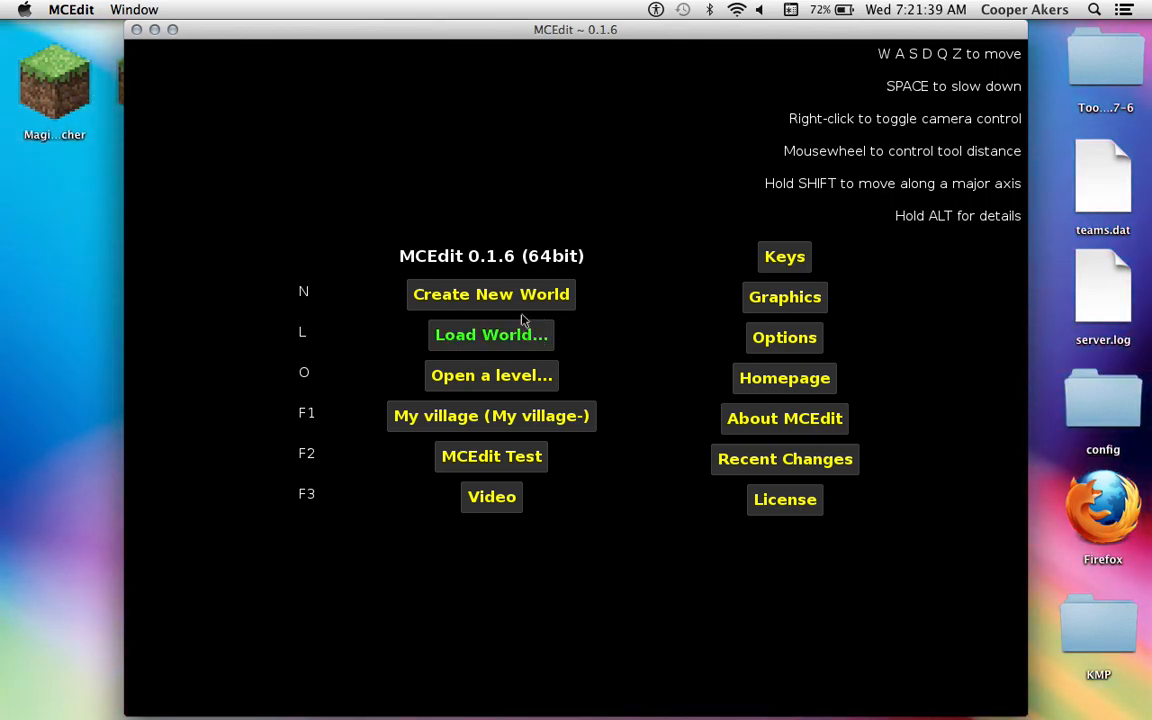
- Load the 'My village' world from the saved worlds list
left_click(491, 334)
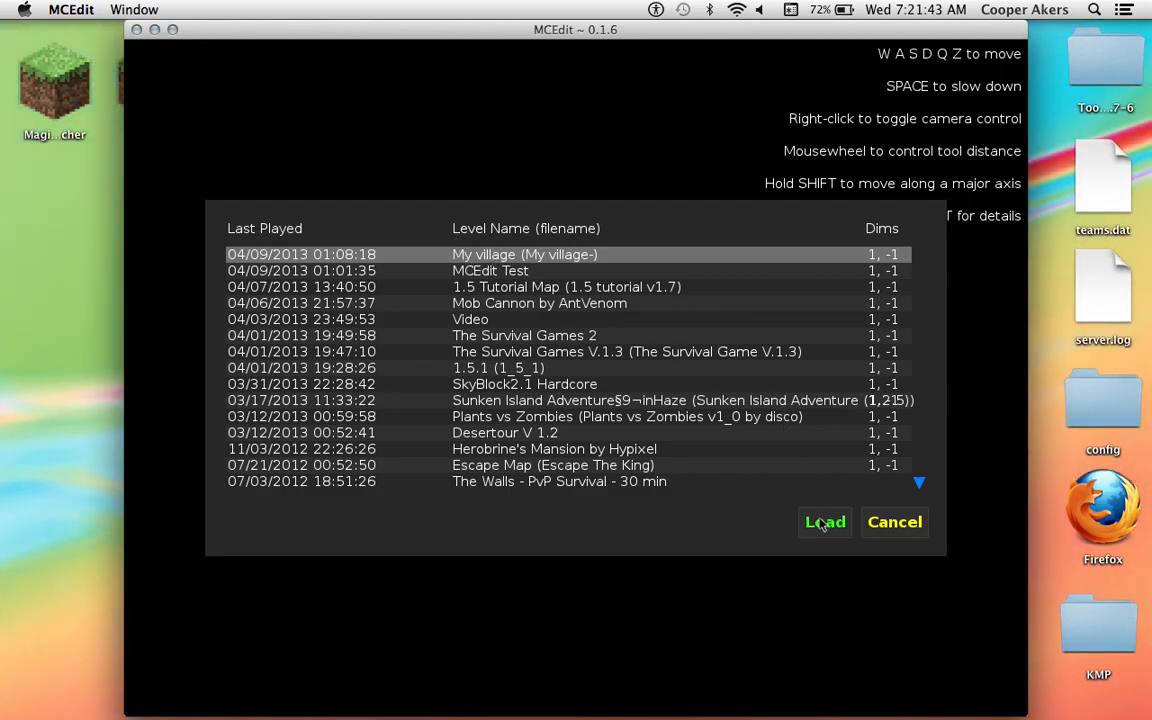
left_click(824, 522)
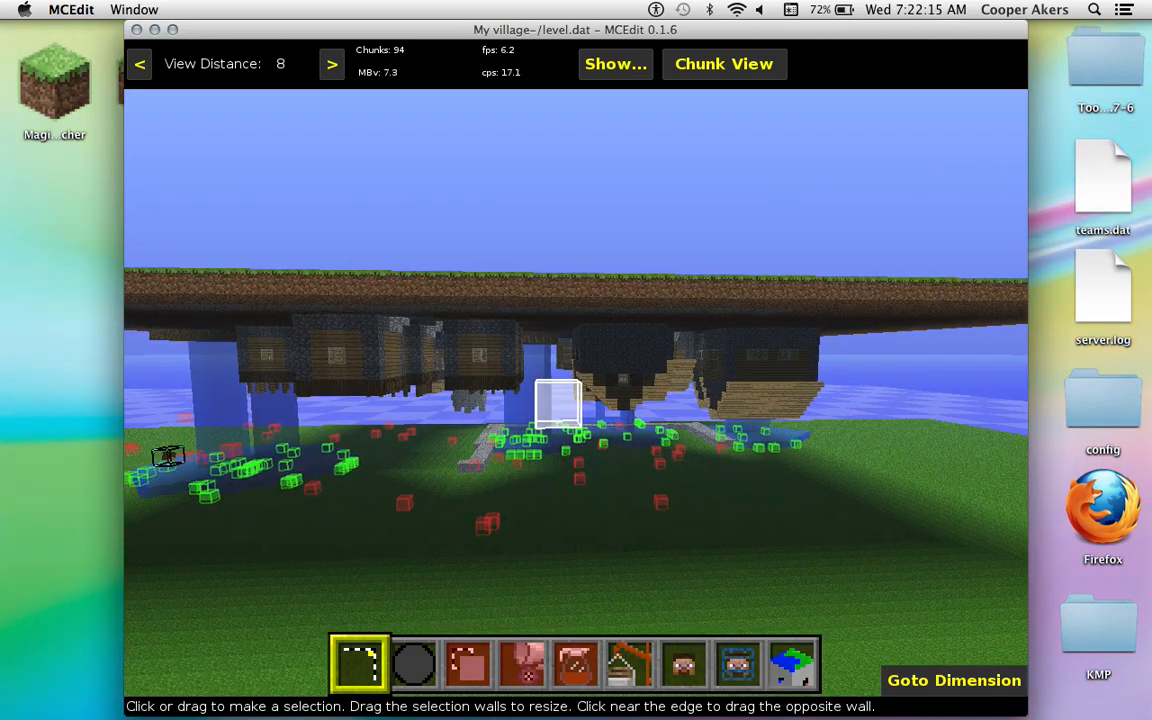
- Import MCEdit Test.schematic with the Import tool
left_click(629, 664)
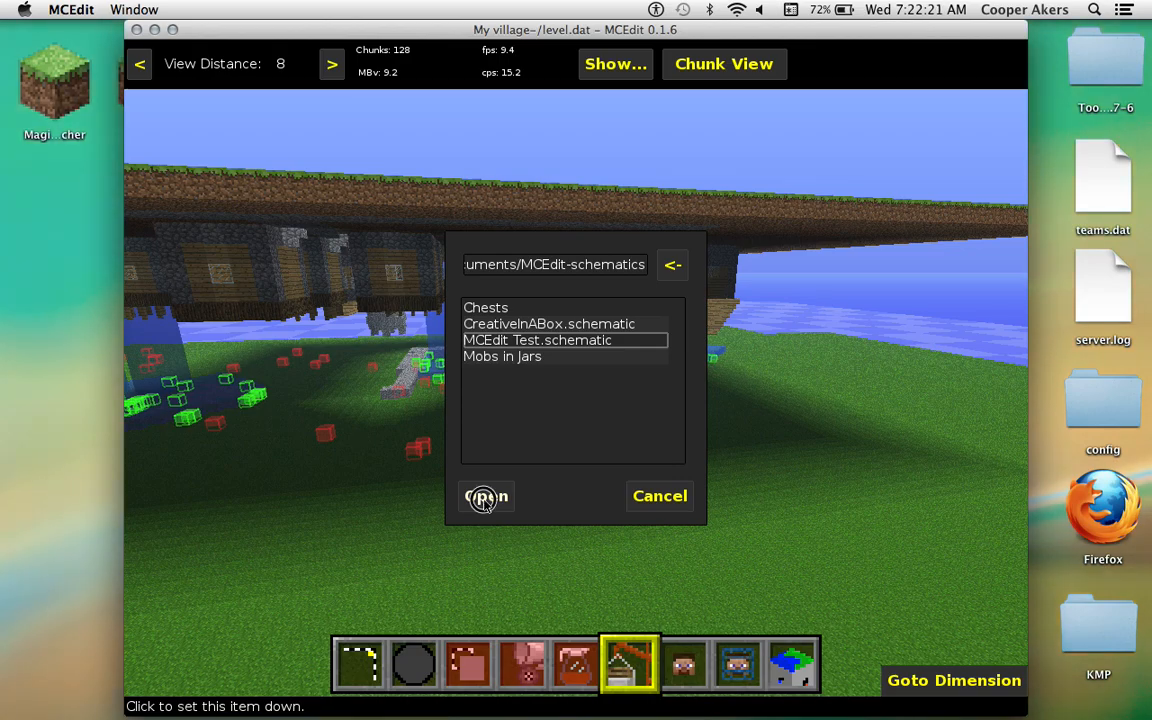
left_click(486, 496)
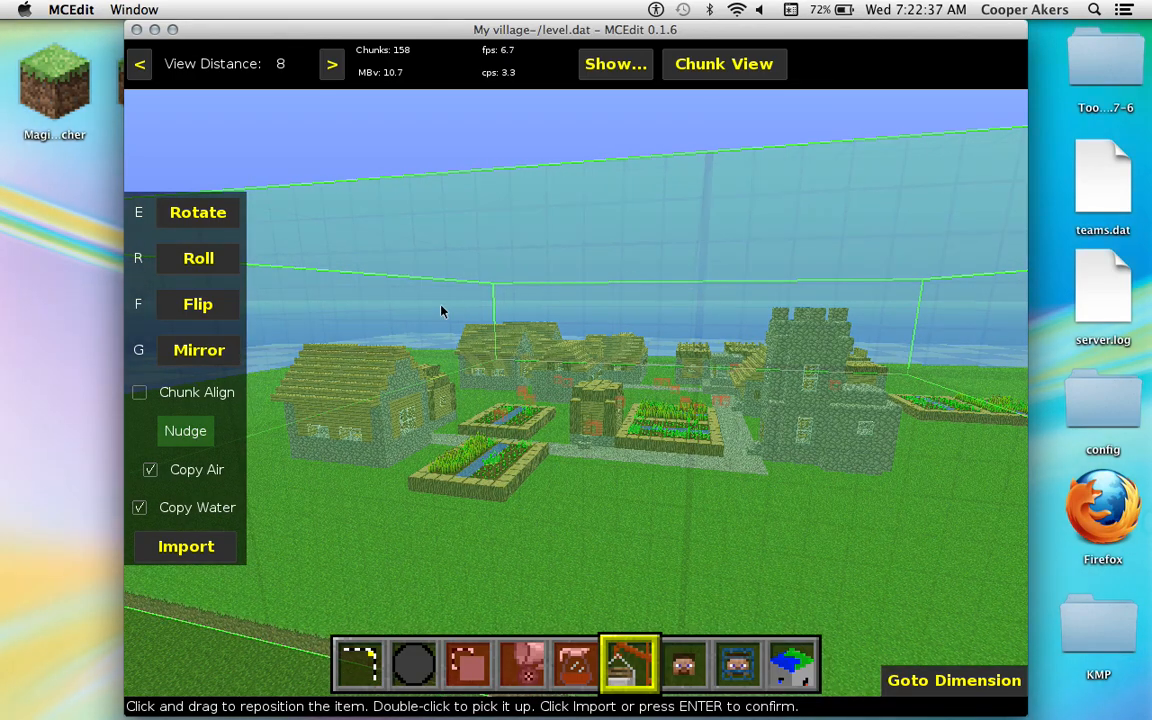
mouse_move(209, 438)
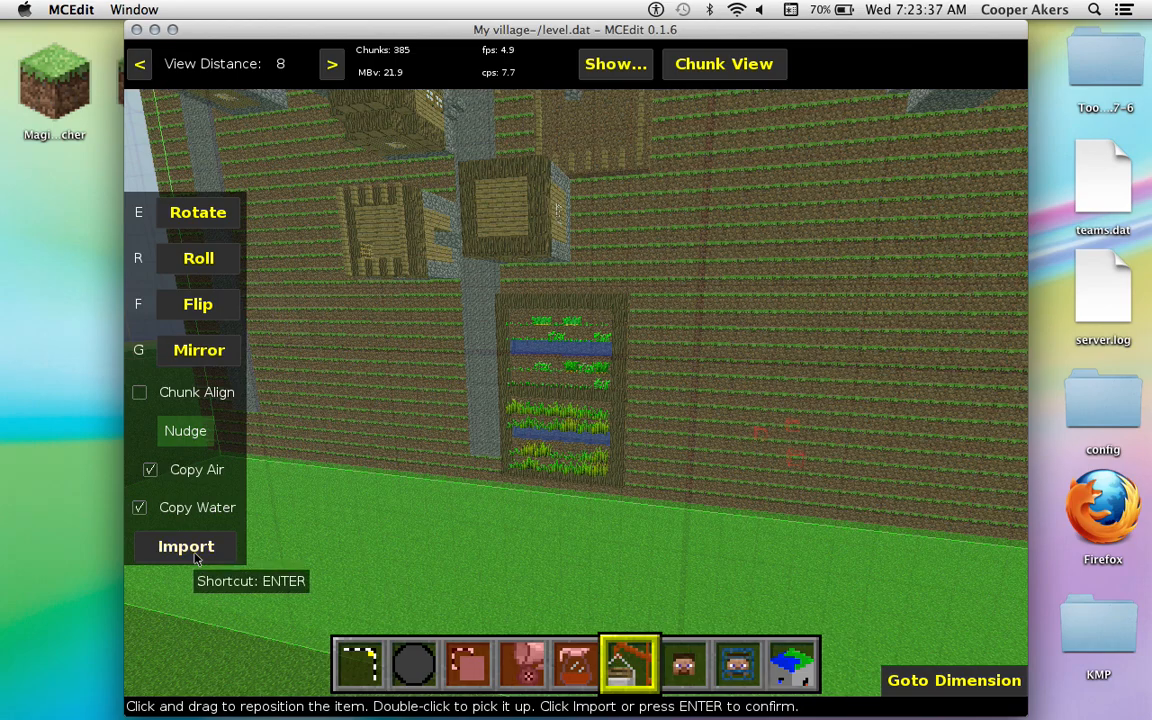
mouse_move(460, 569)
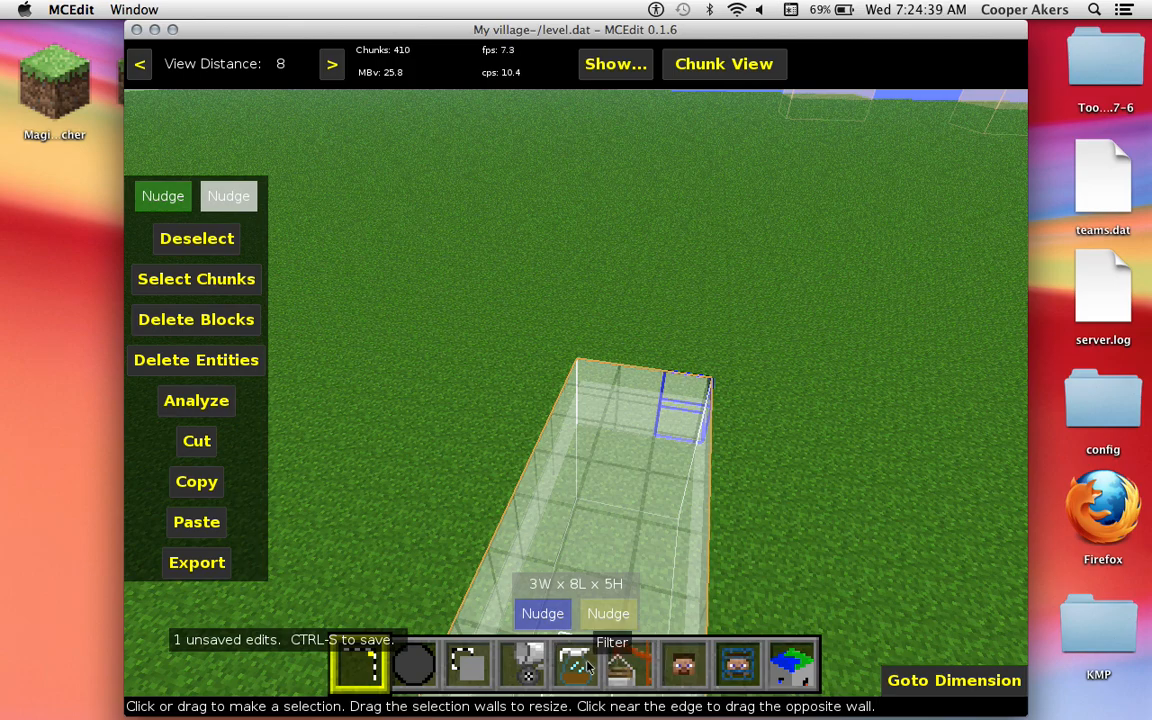
mouse_move(528, 665)
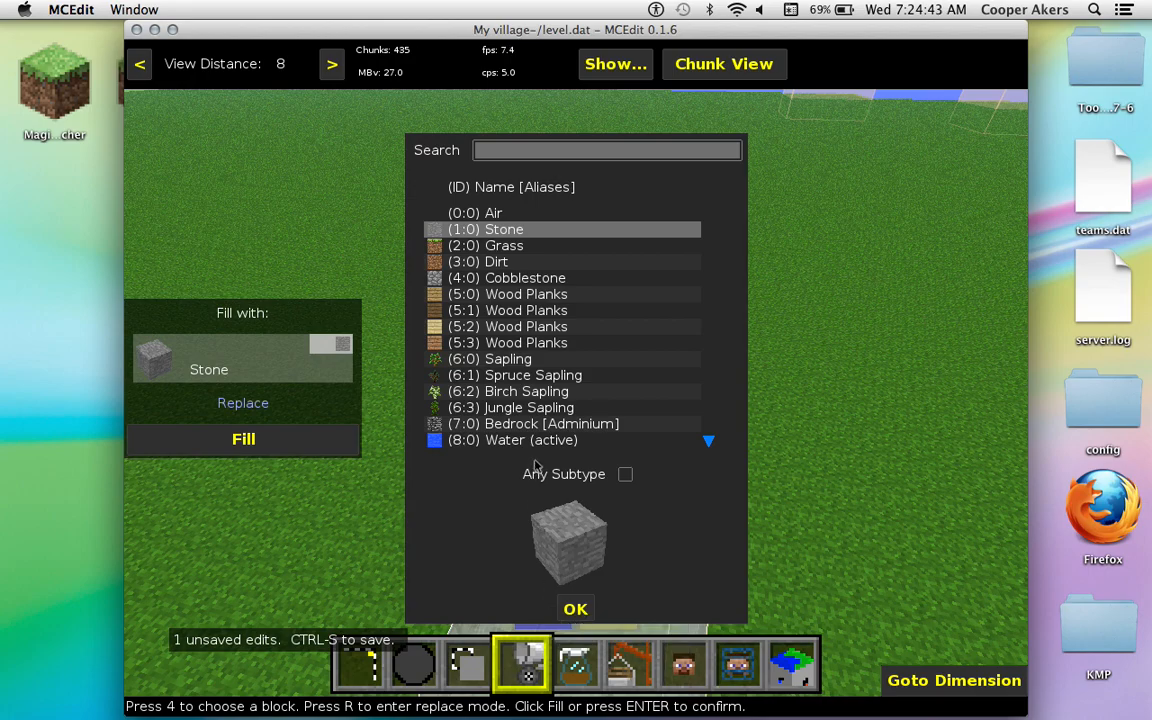
- Search the block list for 'gold' to pick the fill block
left_click(607, 149)
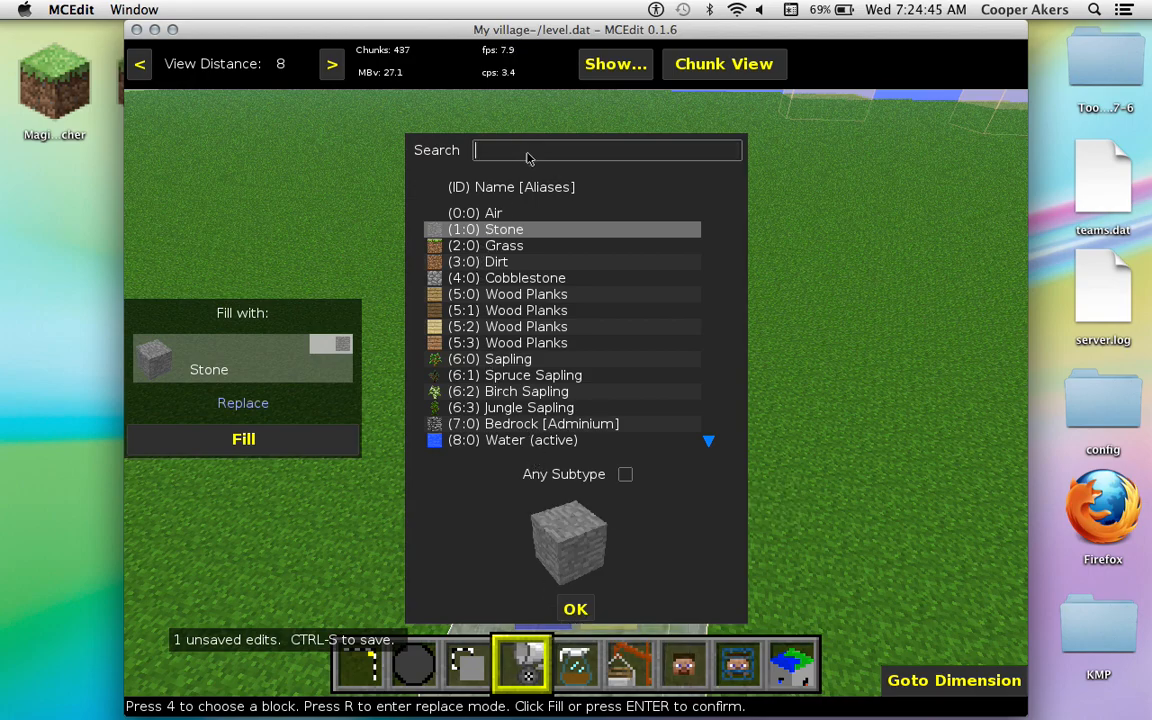
type("g")
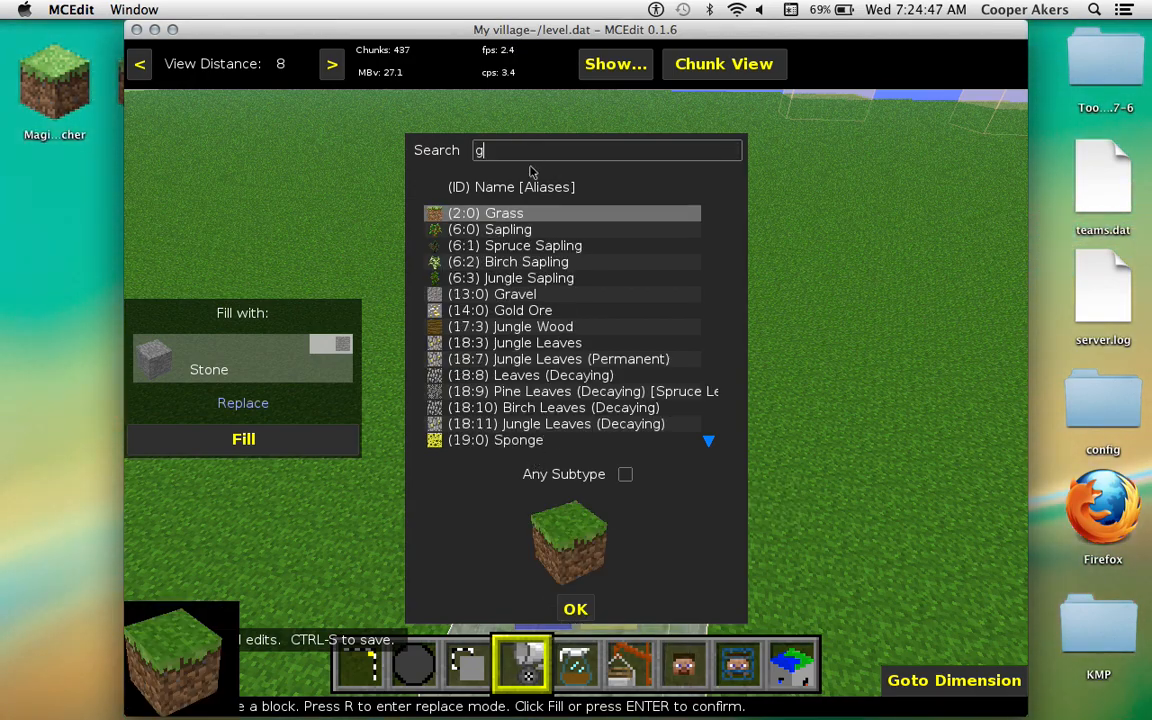
type("old")
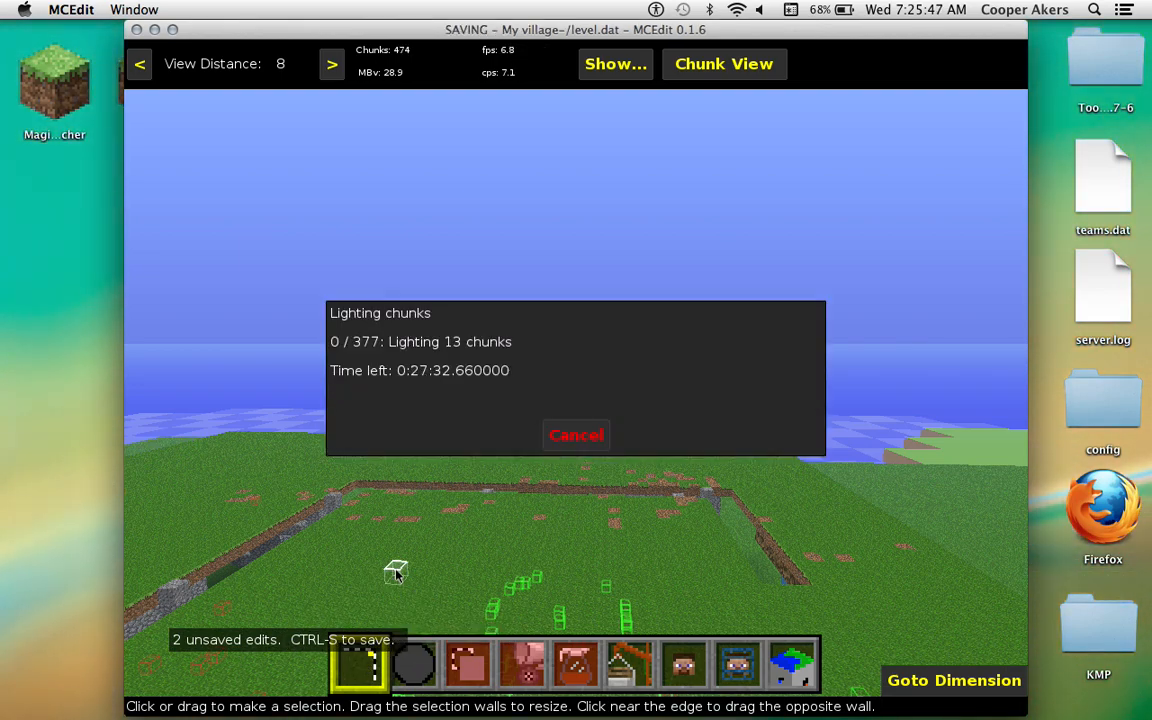
mouse_move(472, 472)
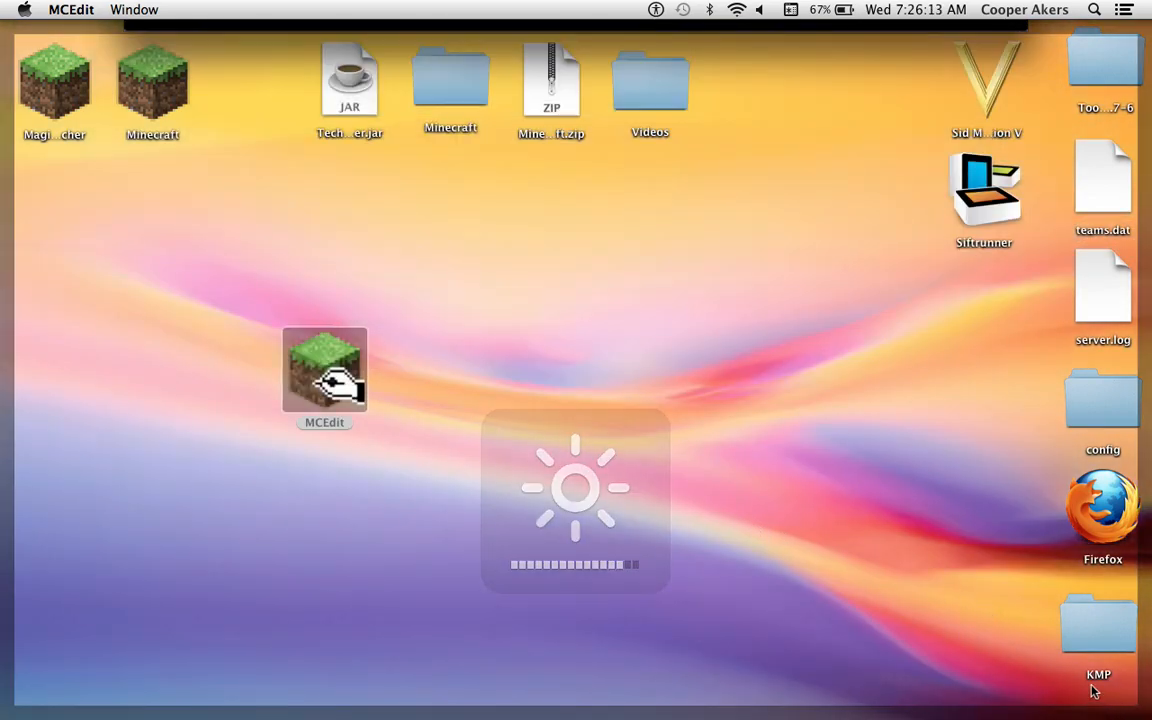
- Bring MCEdit's start screen back, then open QuickTime Player's Dock menu to stop recording
double_click(324, 370)
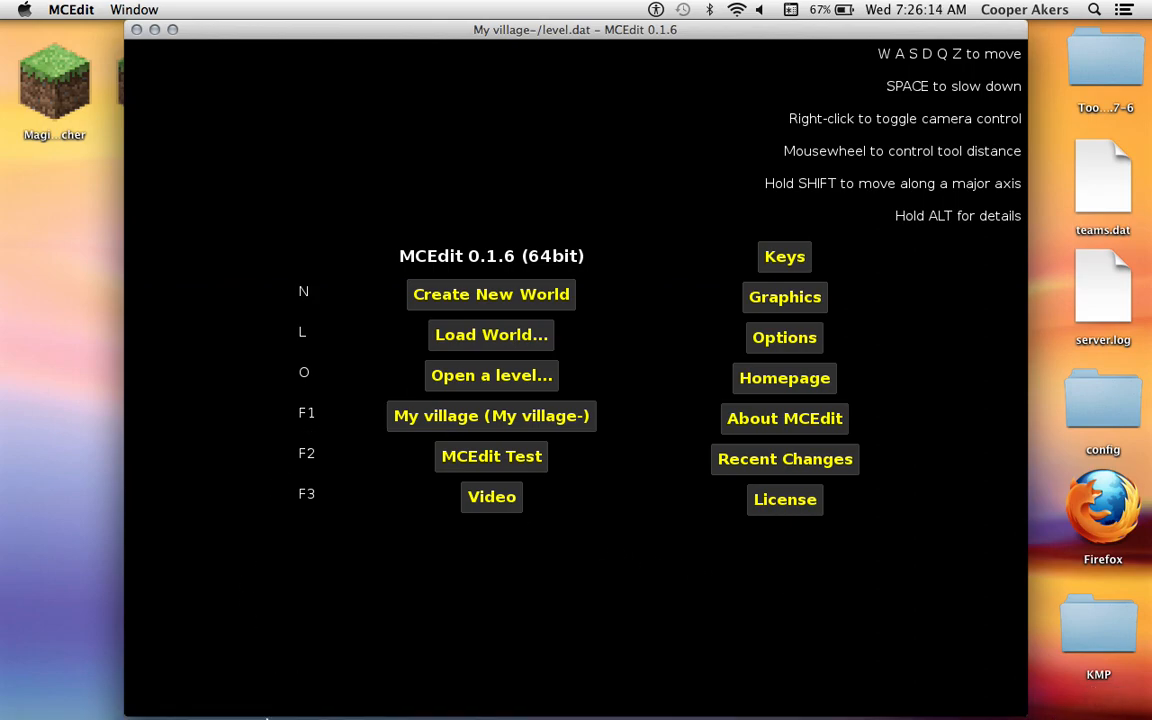
mouse_move(247, 655)
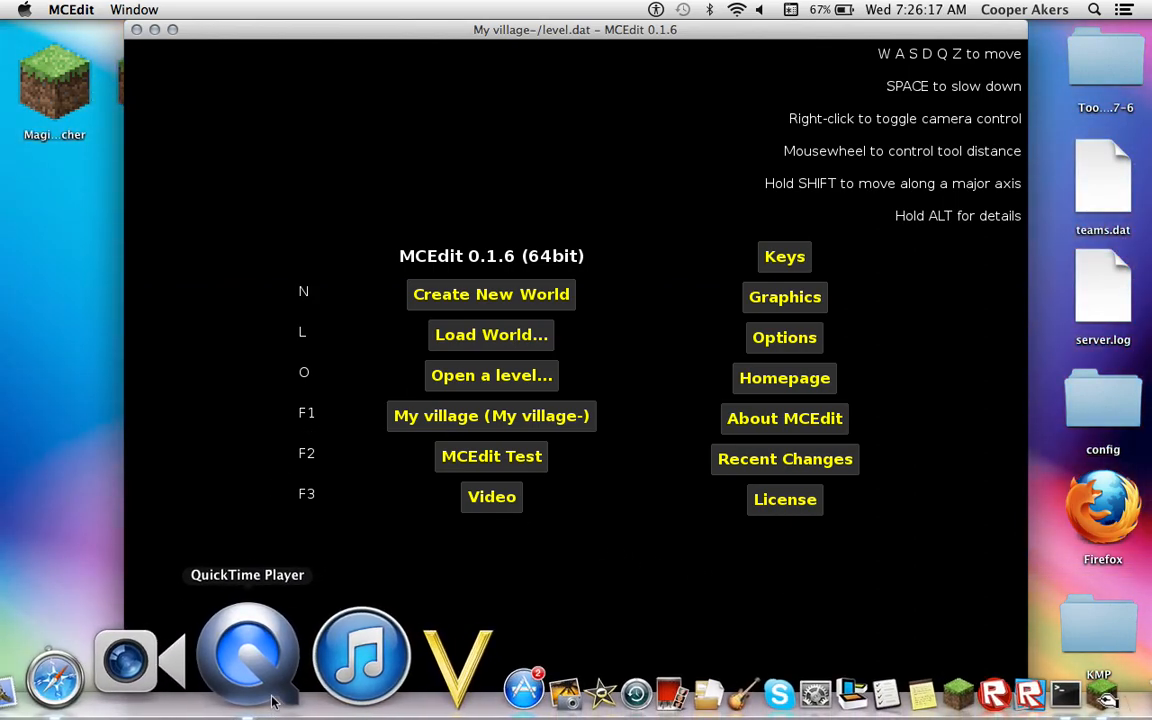
right_click(247, 655)
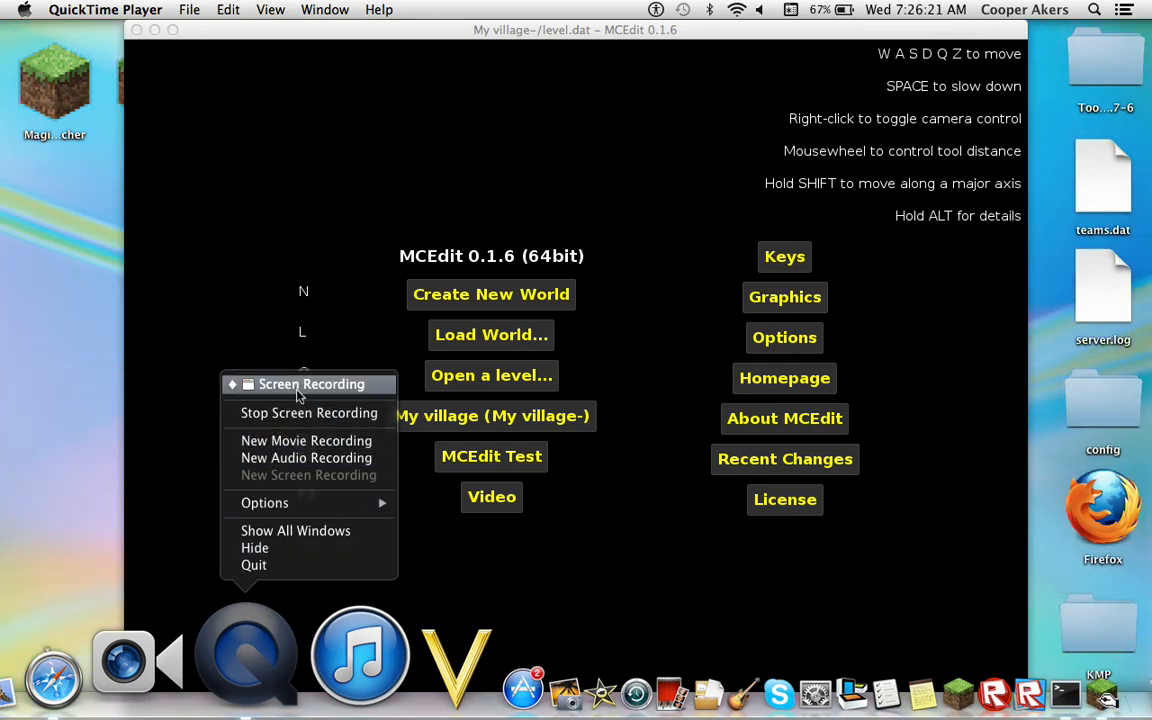
mouse_move(309, 413)
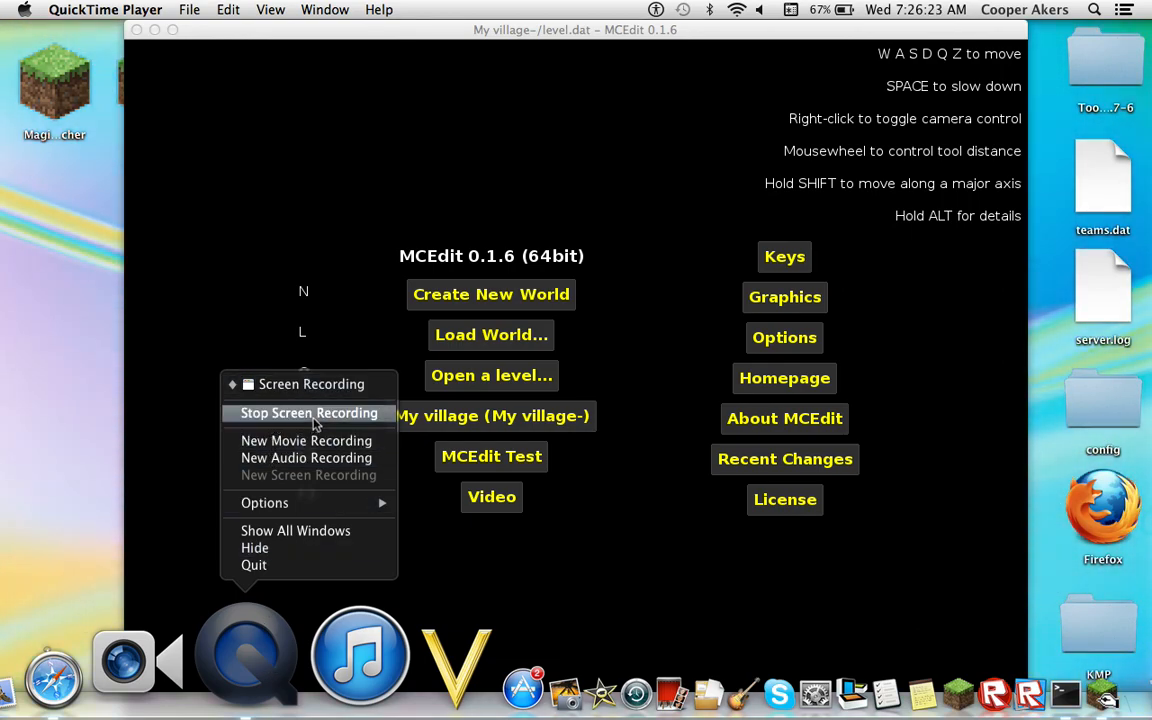